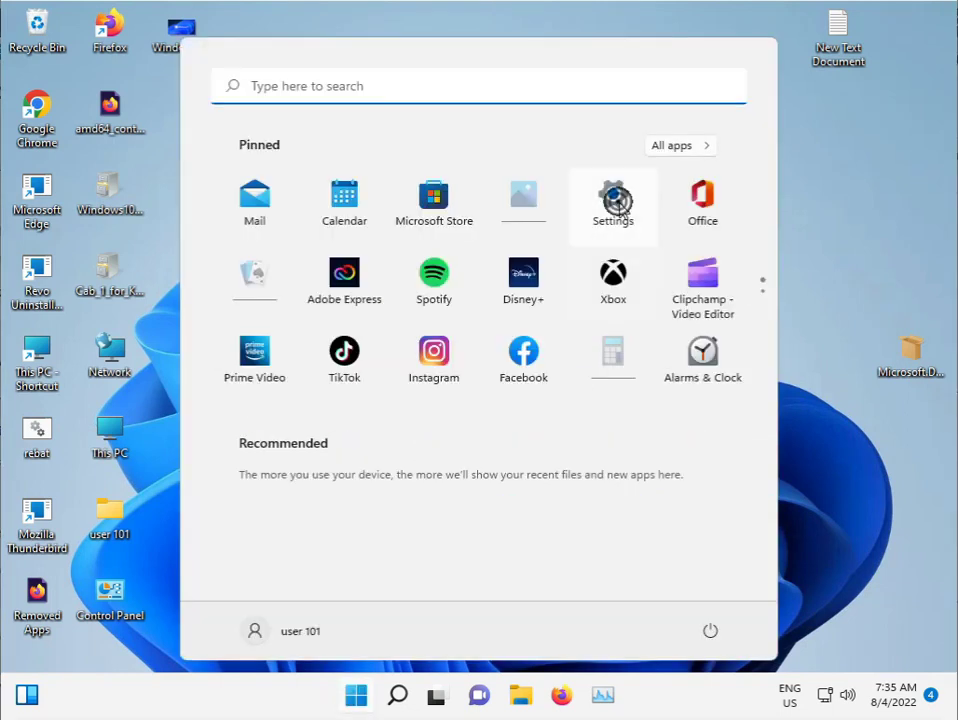
Step: Reach the Other troubleshooters page under System > Troubleshoot in Settings
left_click(612, 198)
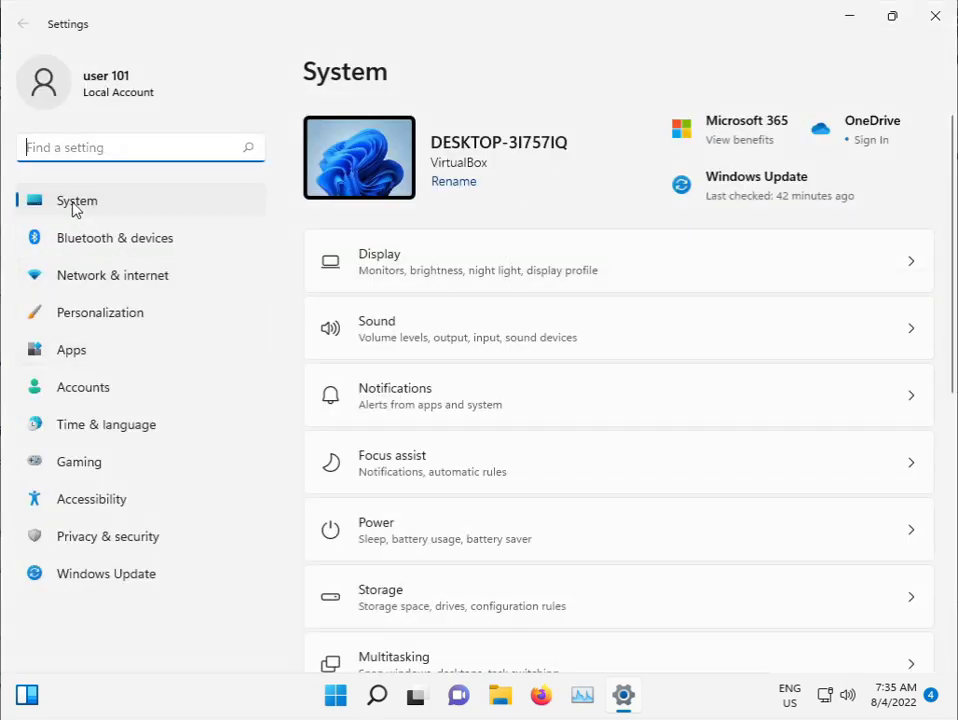
scroll("down", 3)
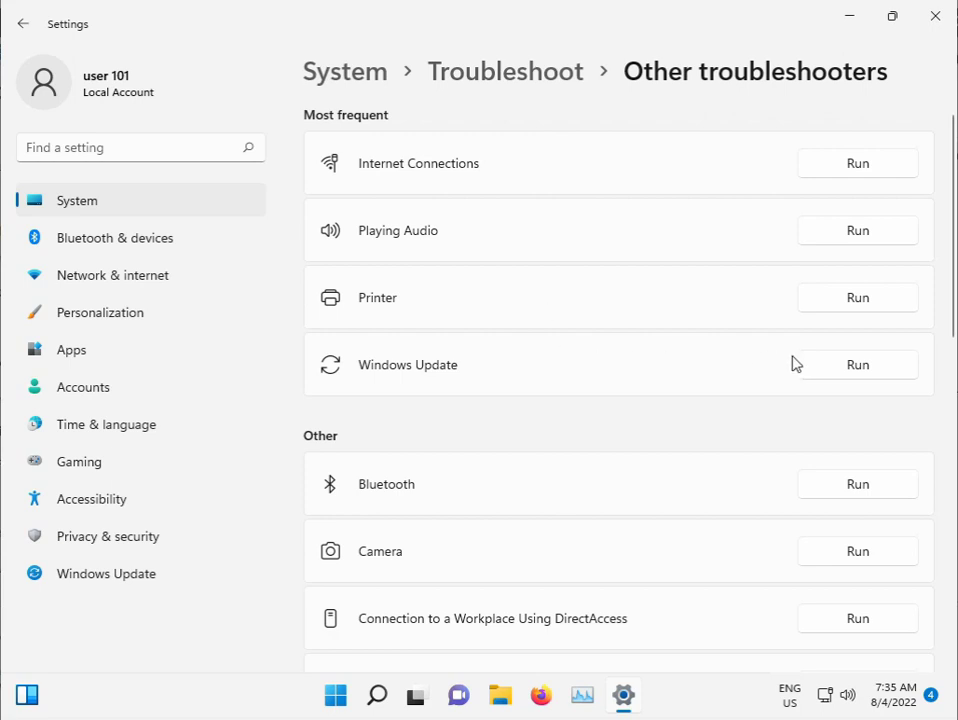
Step: Run the Windows Update troubleshooter so its diagnostic starts detecting problems
left_click(856, 364)
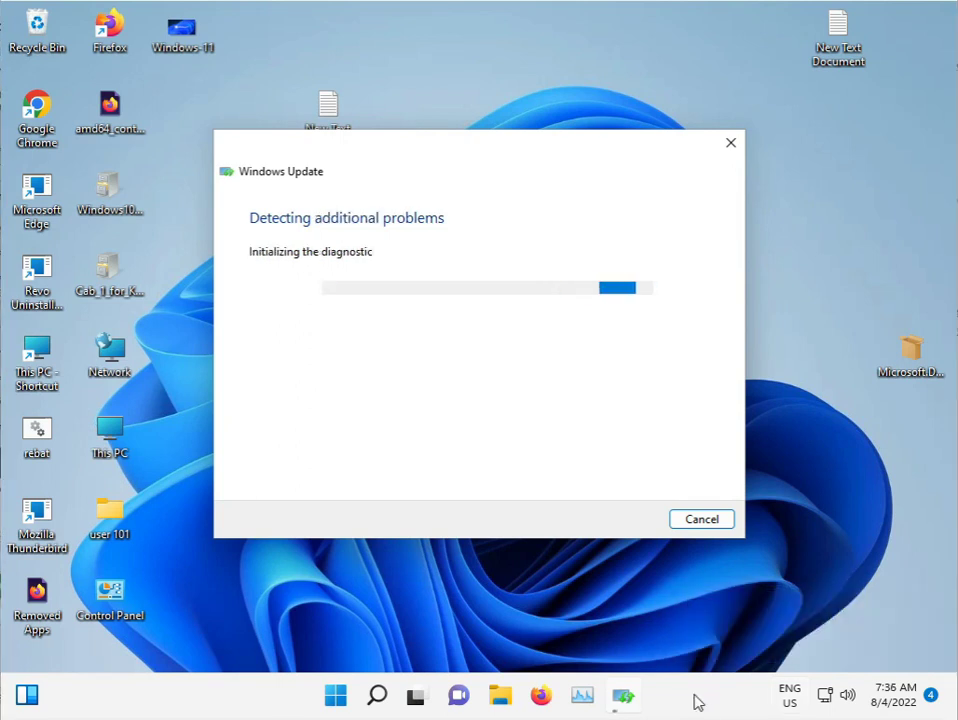
mouse_move(588, 472)
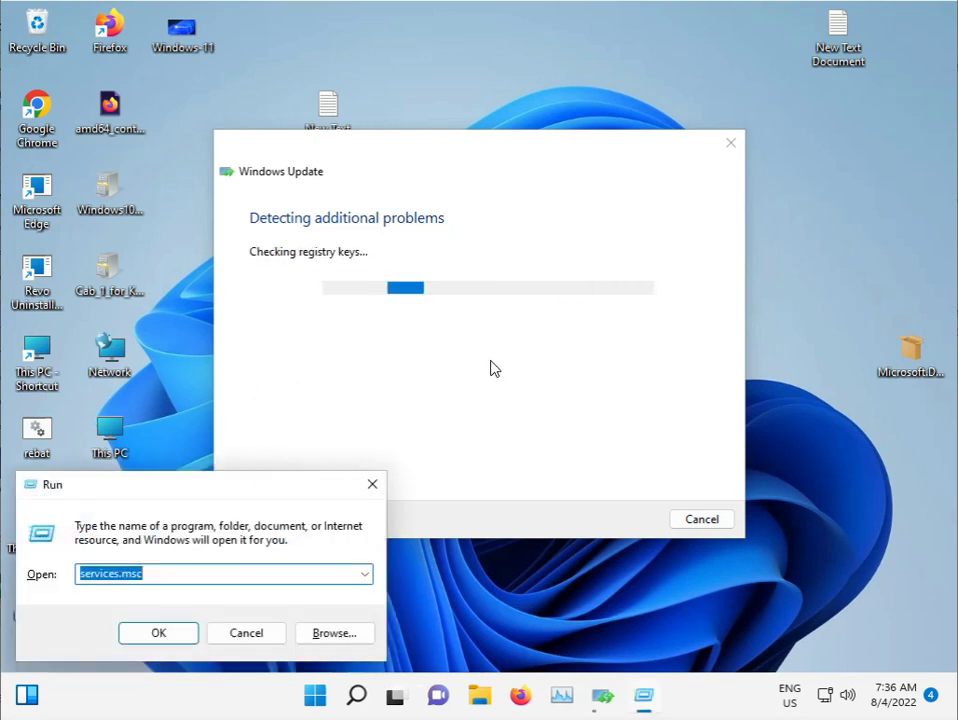
Step: Launch Command Prompt as administrator via search for 'cmd', approving the UAC prompt
left_click(312, 696)
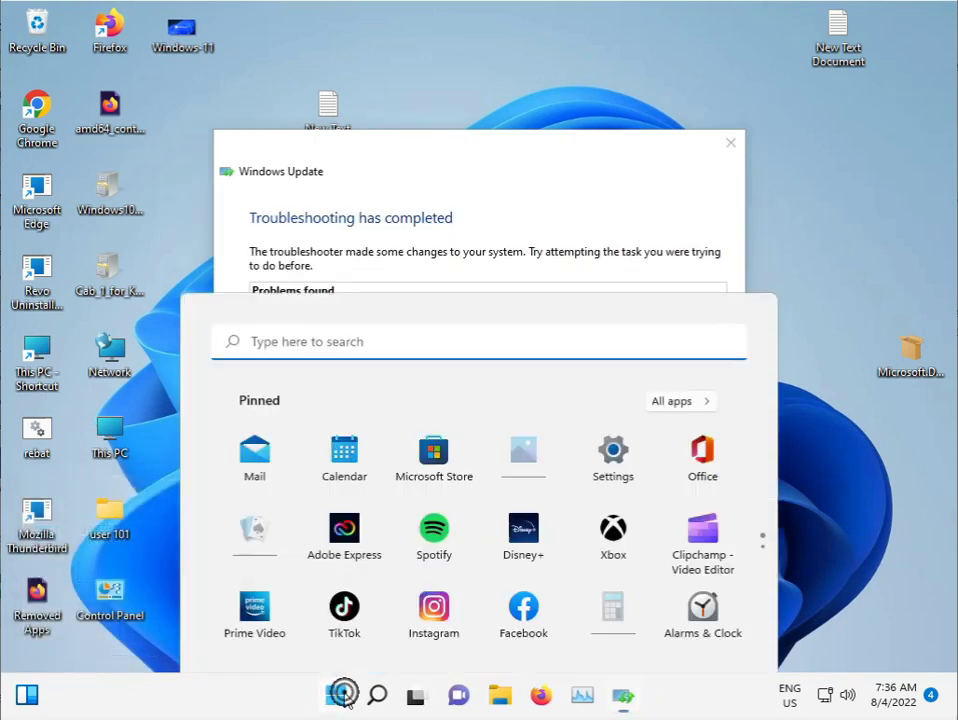
type("cmd")
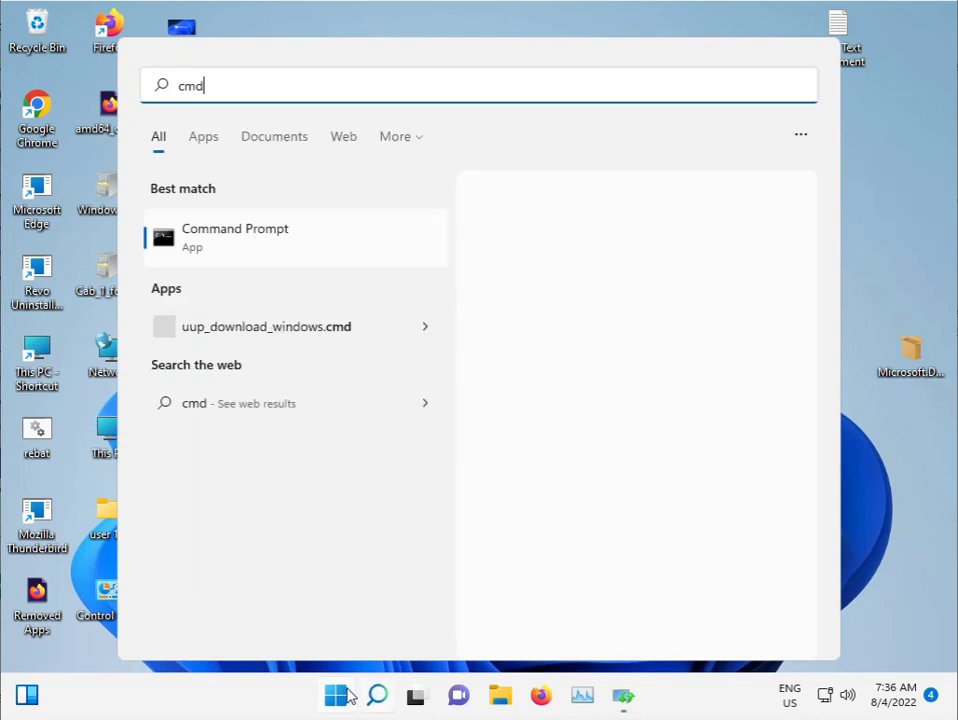
right_click(236, 236)
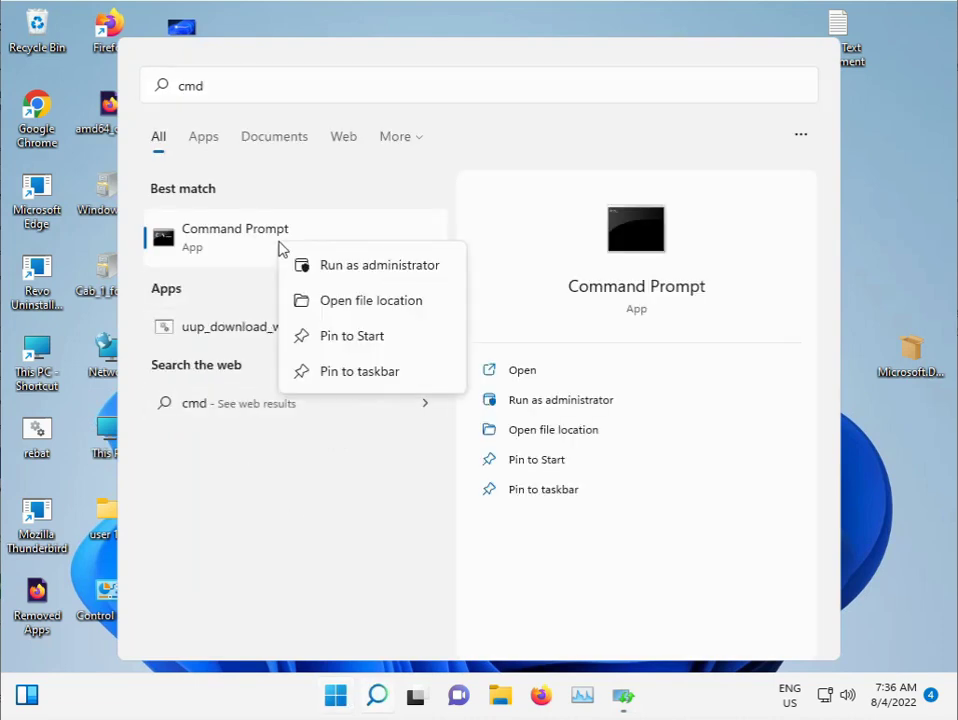
left_click(380, 264)
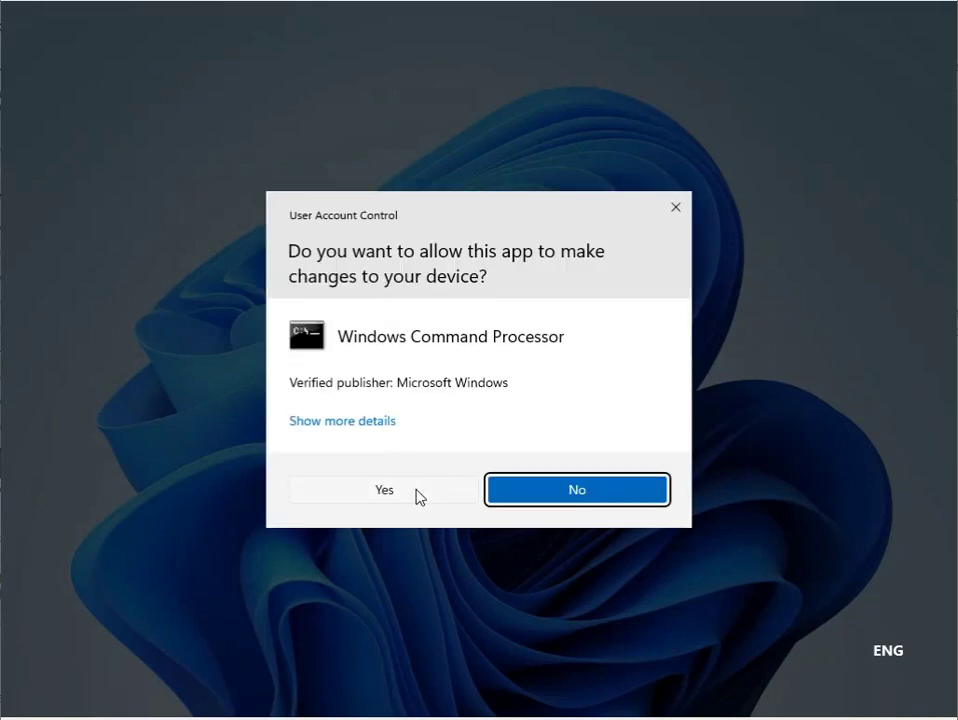
left_click(384, 488)
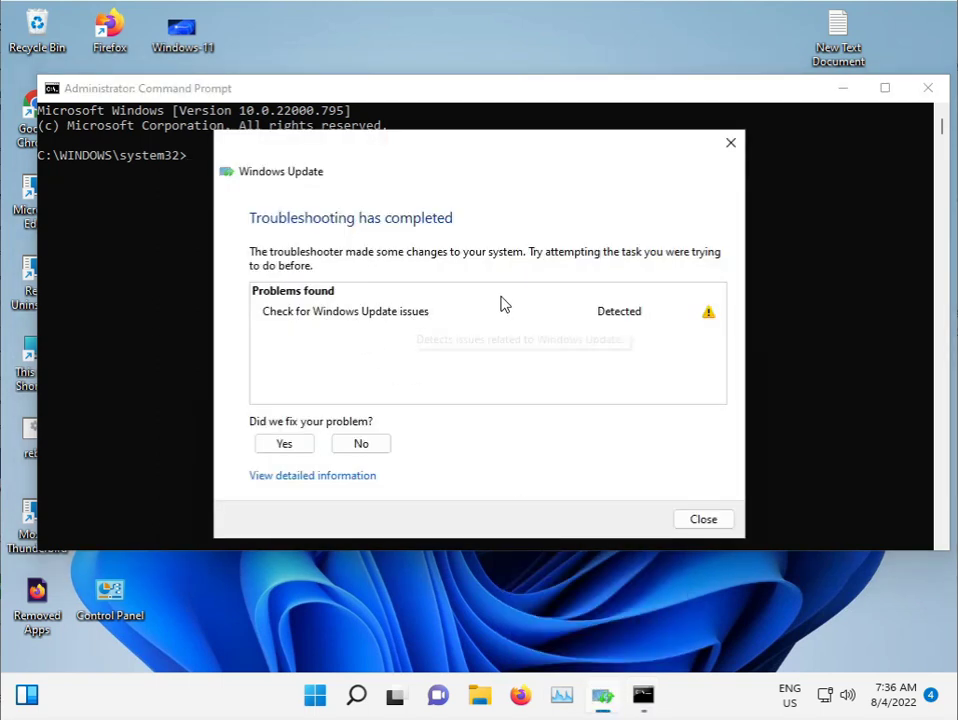
mouse_move(724, 146)
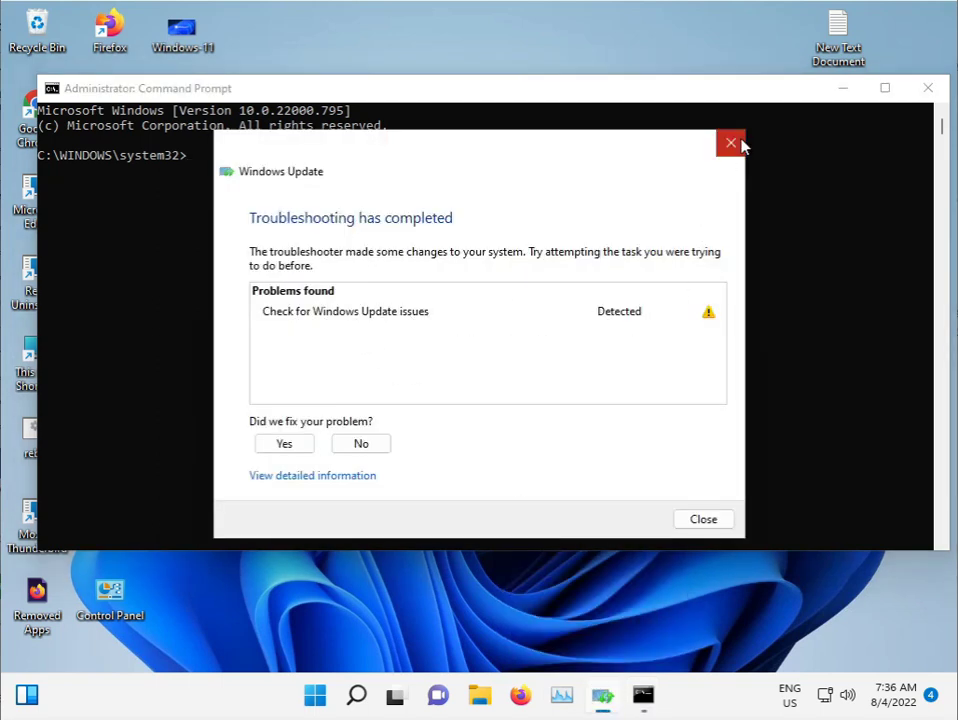
Step: Close the finished troubleshooter and run sfc /scannow in the administrator Command Prompt
left_click(728, 144)
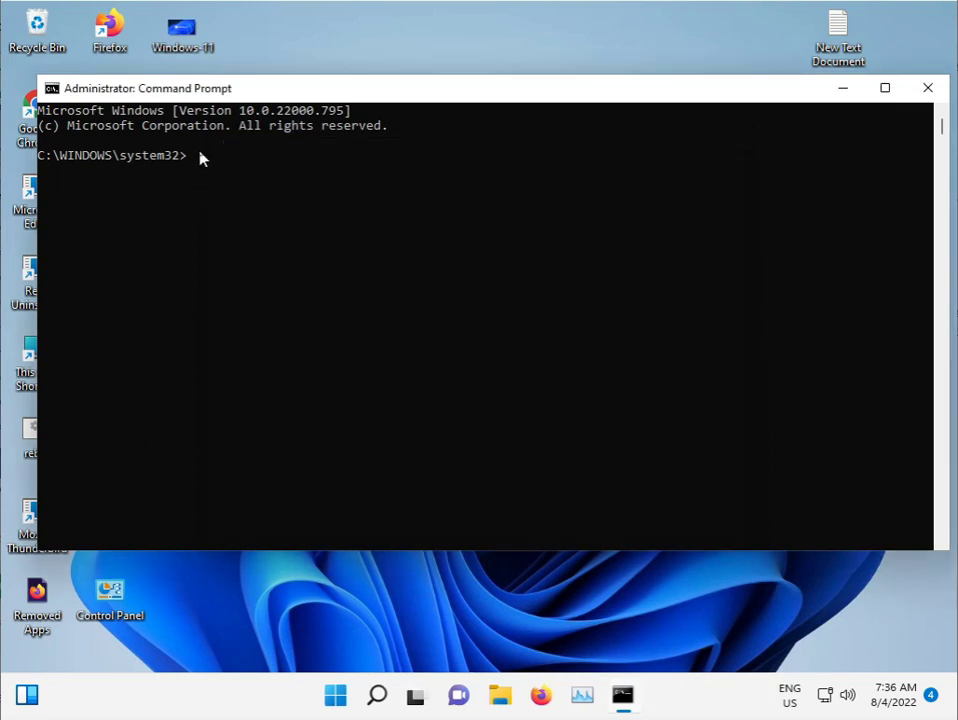
left_click(196, 160)
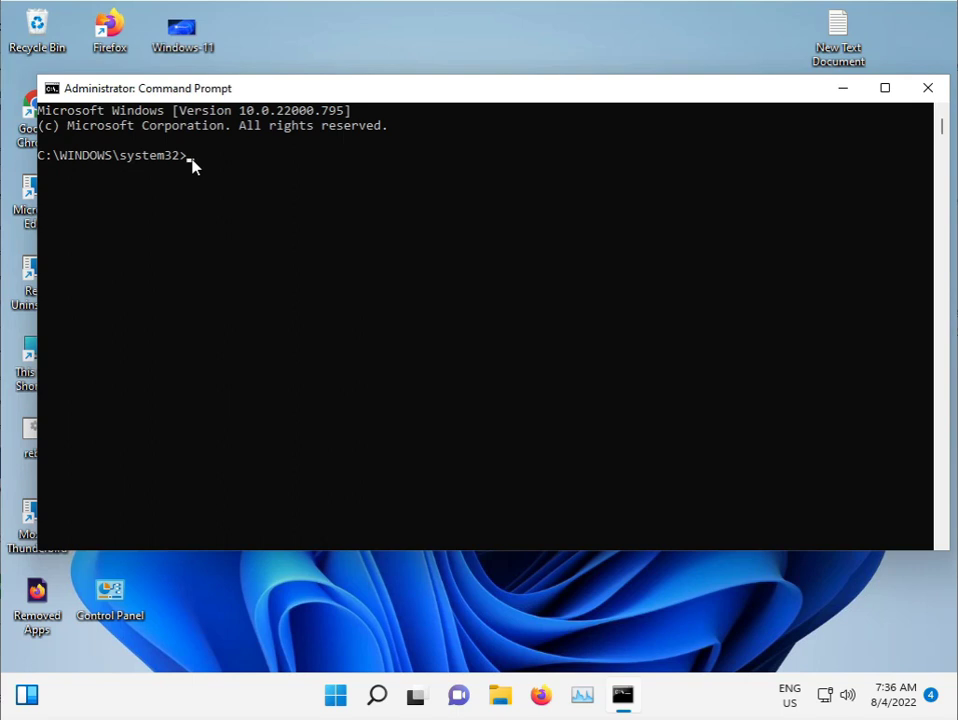
type("sfc")
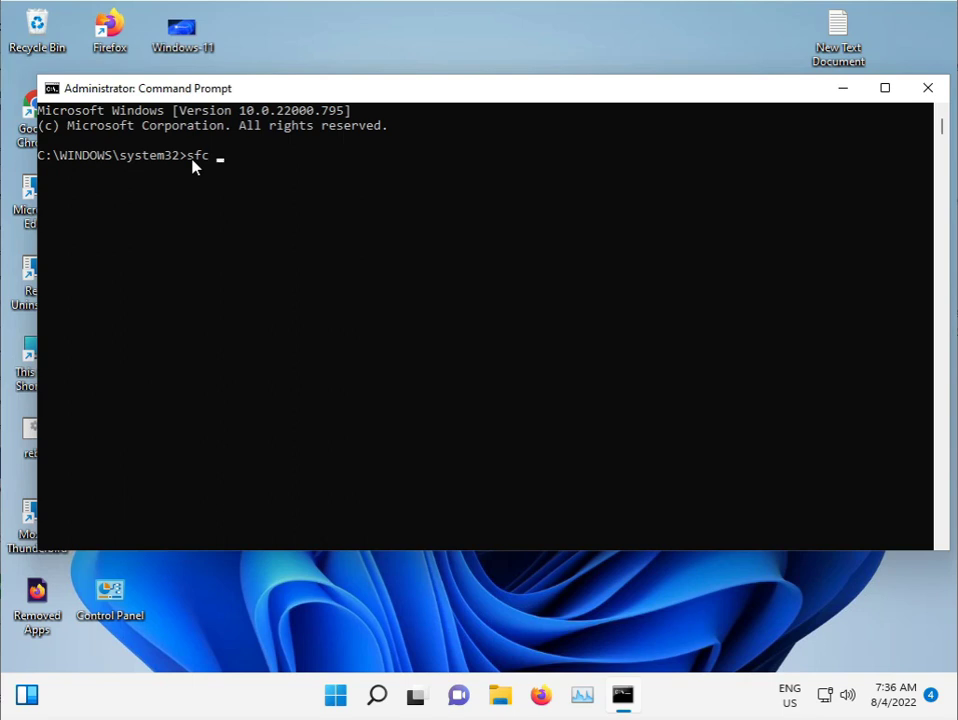
type("/s")
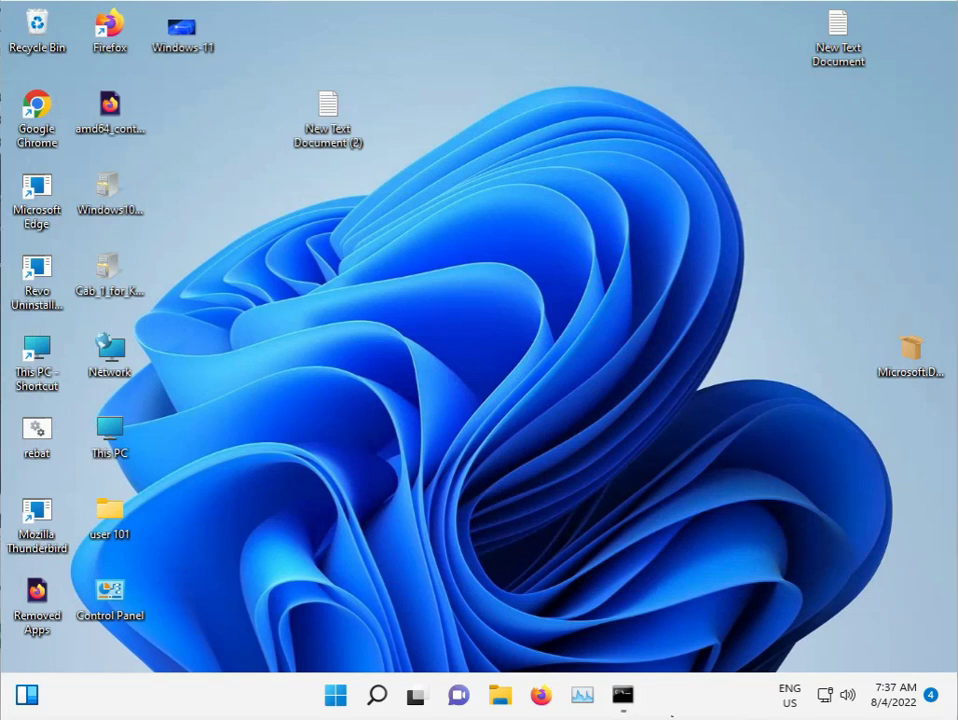
mouse_move(516, 688)
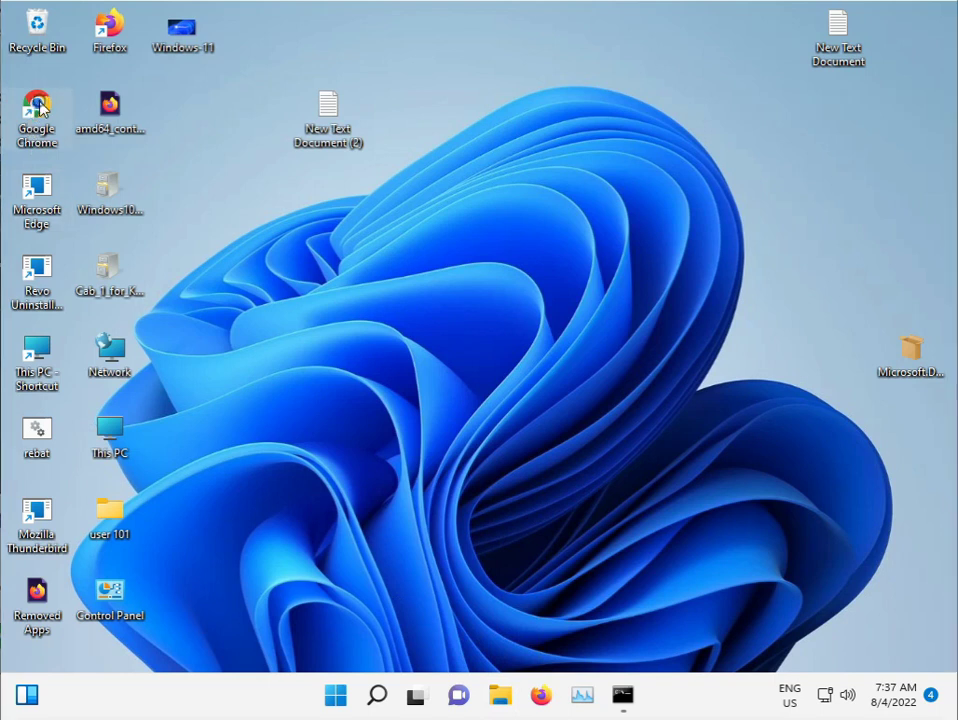
mouse_move(36, 106)
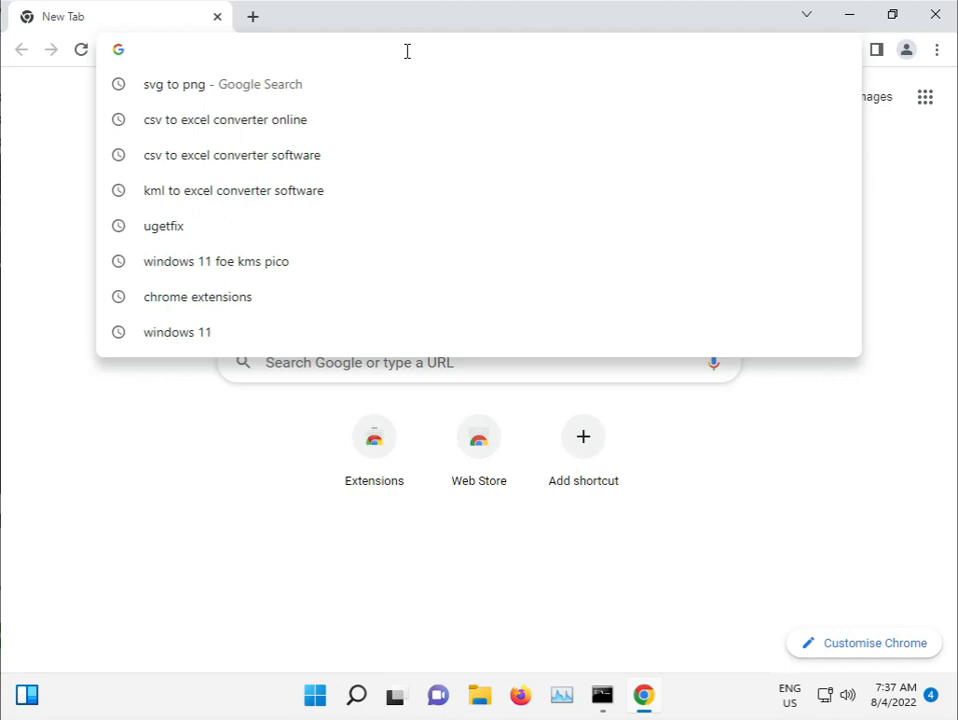
Step: Search Google in Chrome for '.net framework repair tool offline'
type(".net framework repair tool offline")
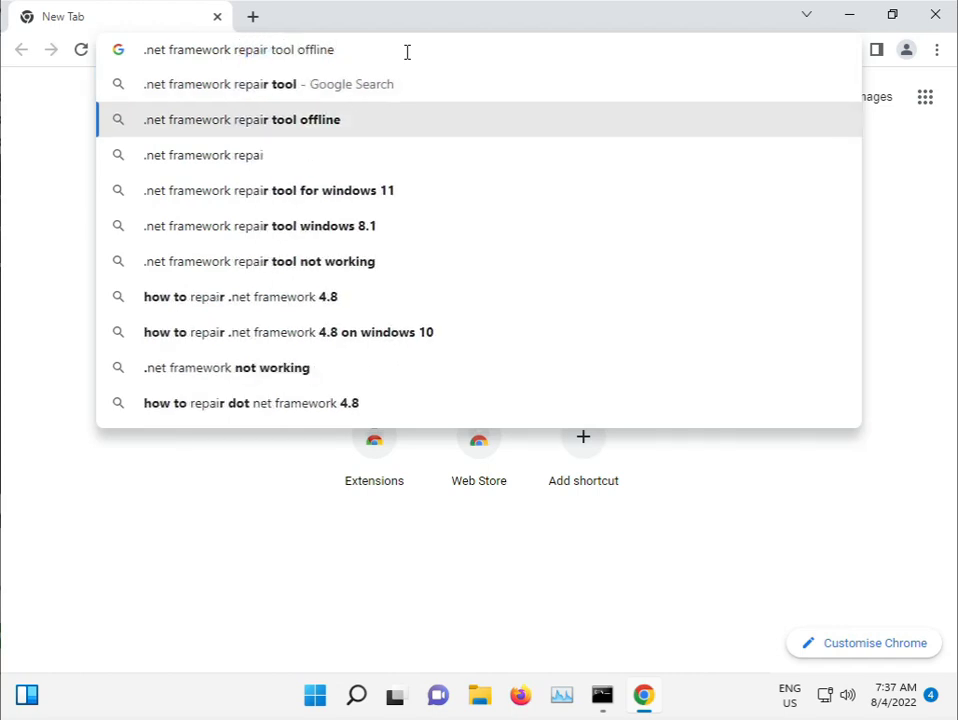
left_click(242, 120)
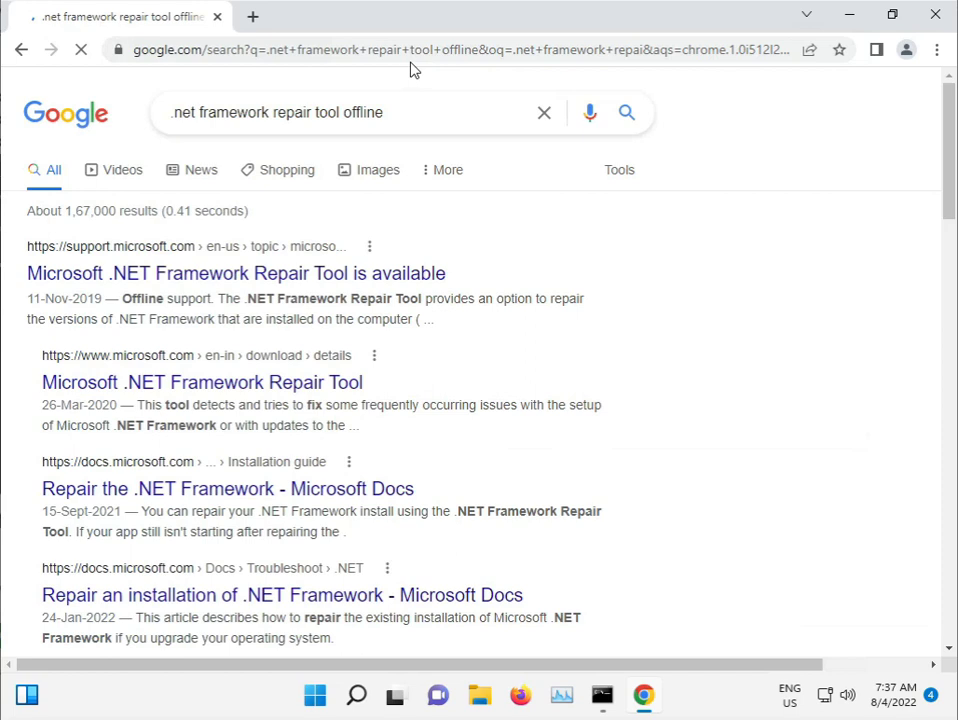
mouse_move(176, 268)
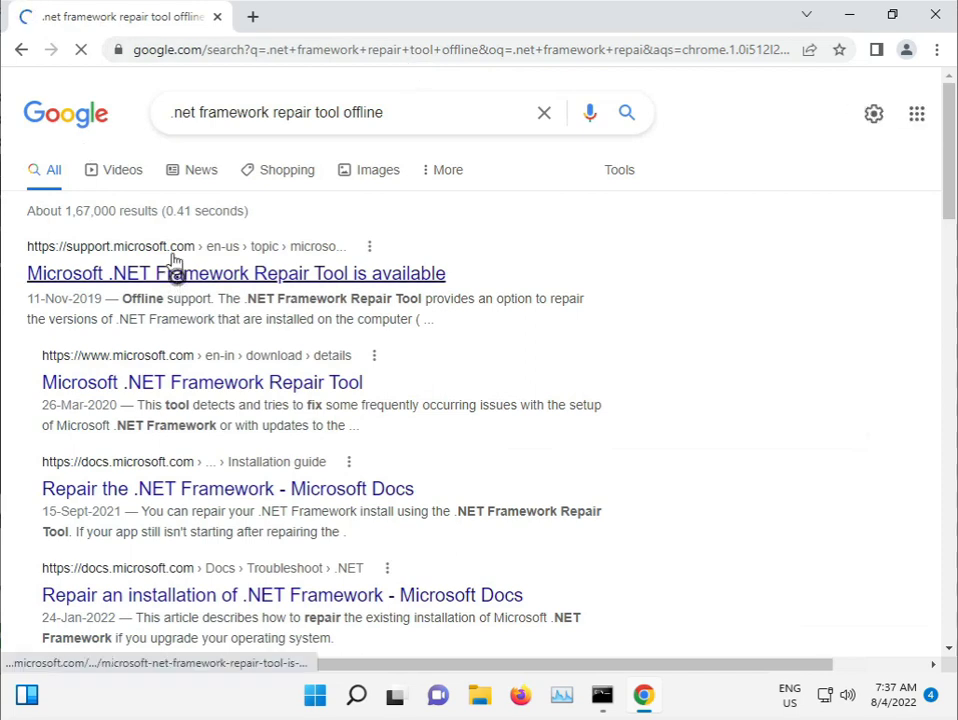
Step: Download netfxrepairtool.exe from Microsoft's .NET Framework Repair Tool article
left_click(236, 272)
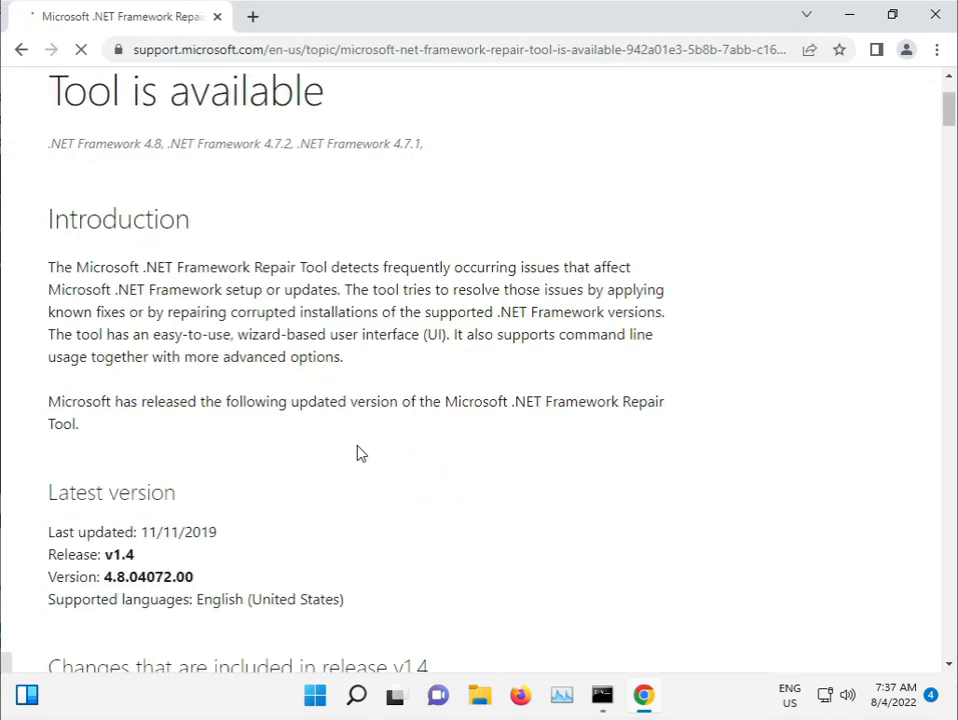
scroll("down", 3)
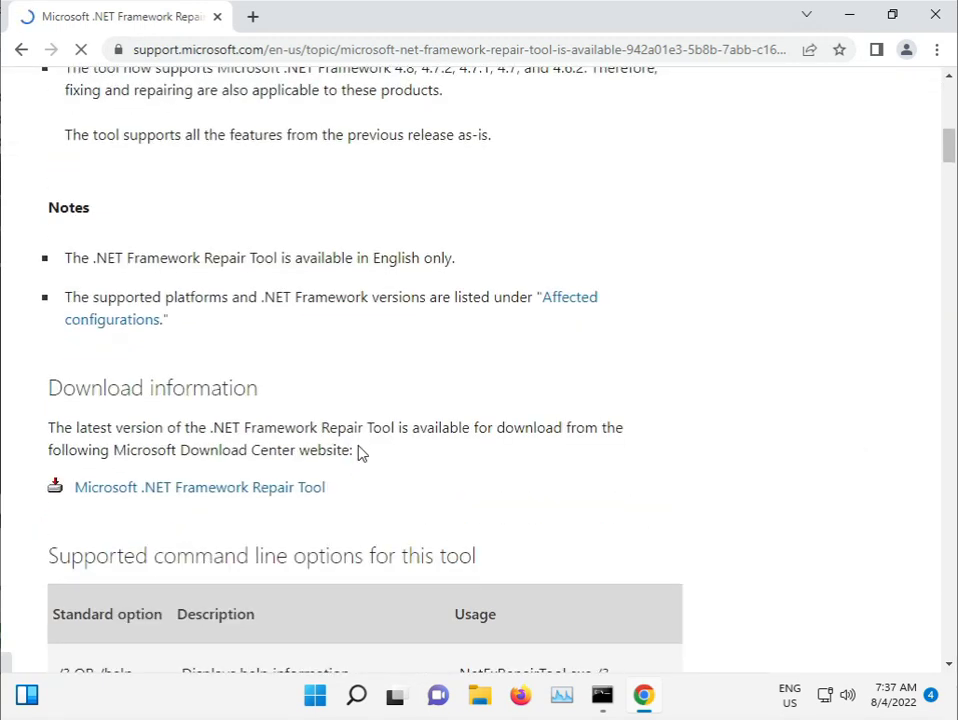
scroll("down", 3)
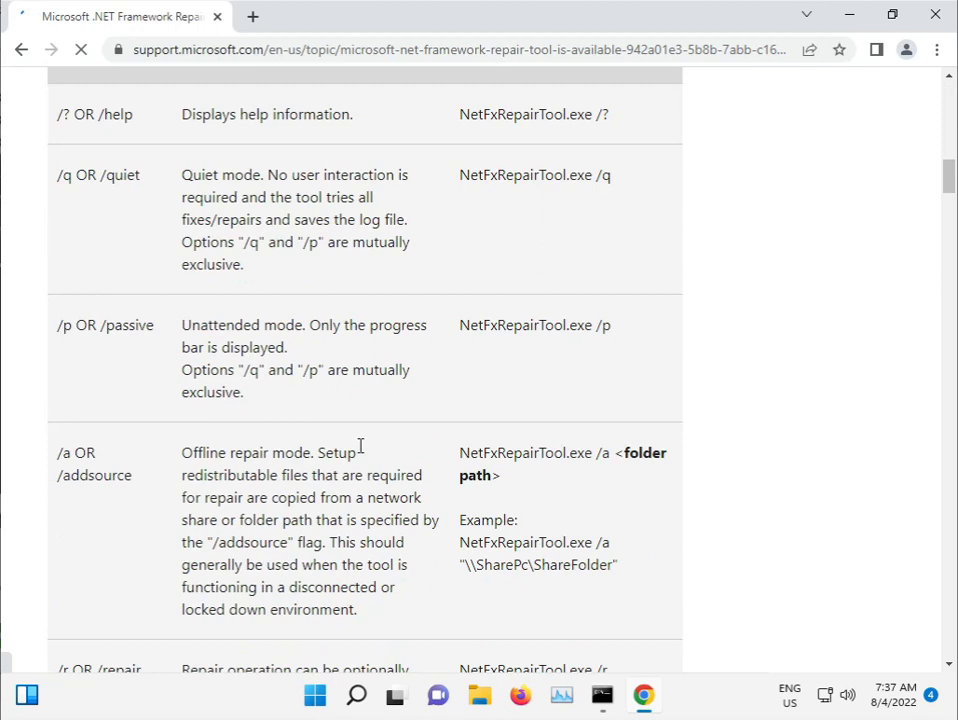
scroll("down", 3)
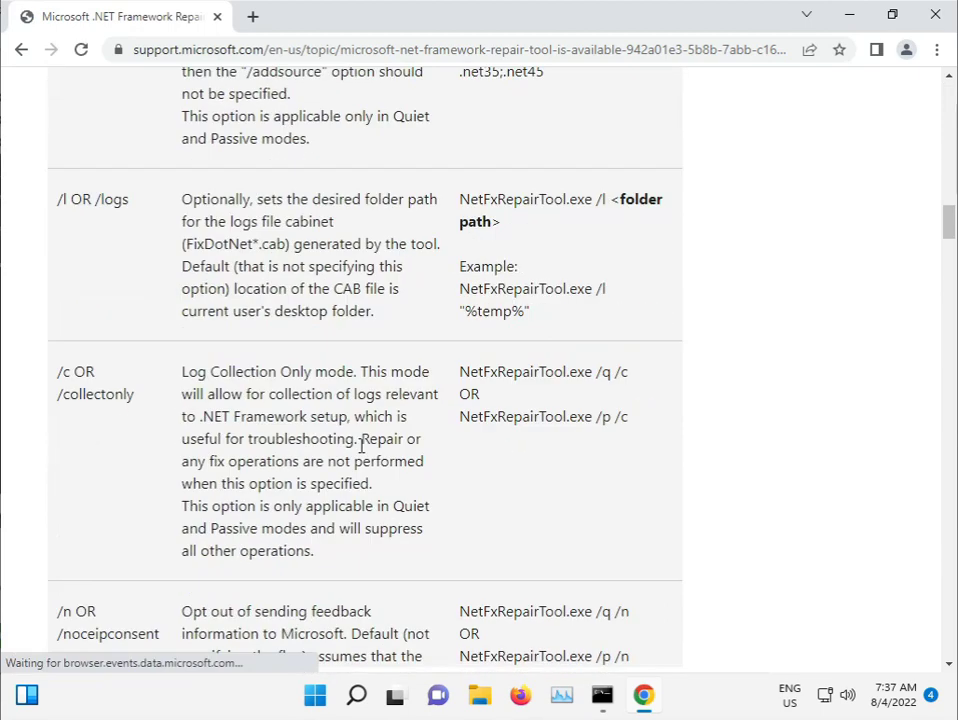
scroll("down", 3)
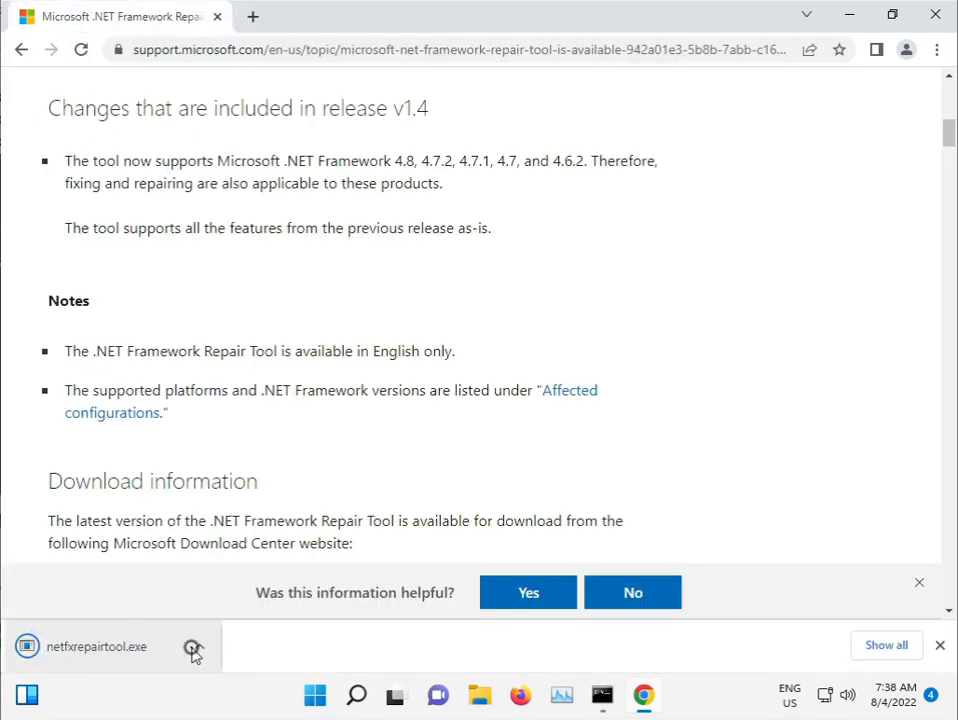
Step: Run the .NET Framework Repair Tool through license, repair and log steps, then finish it
left_click(186, 648)
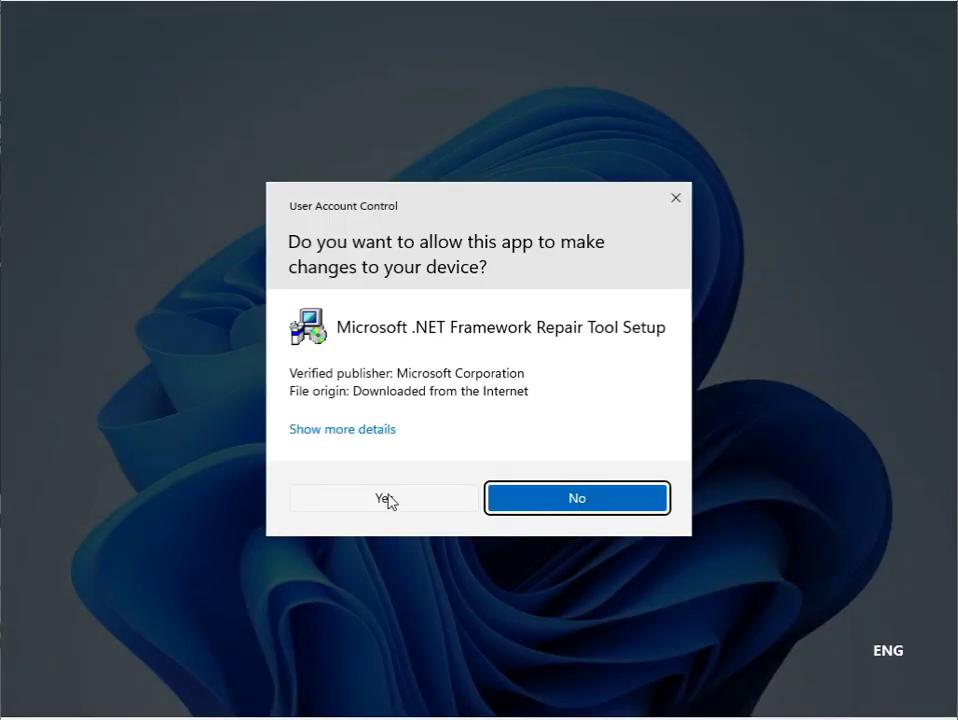
left_click(384, 498)
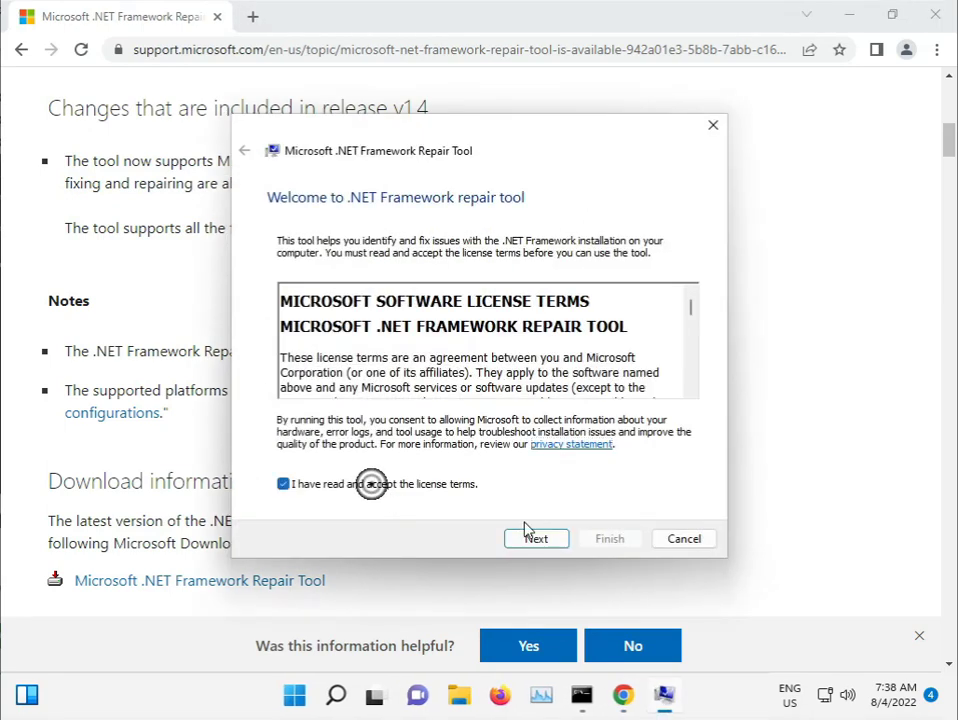
left_click(536, 538)
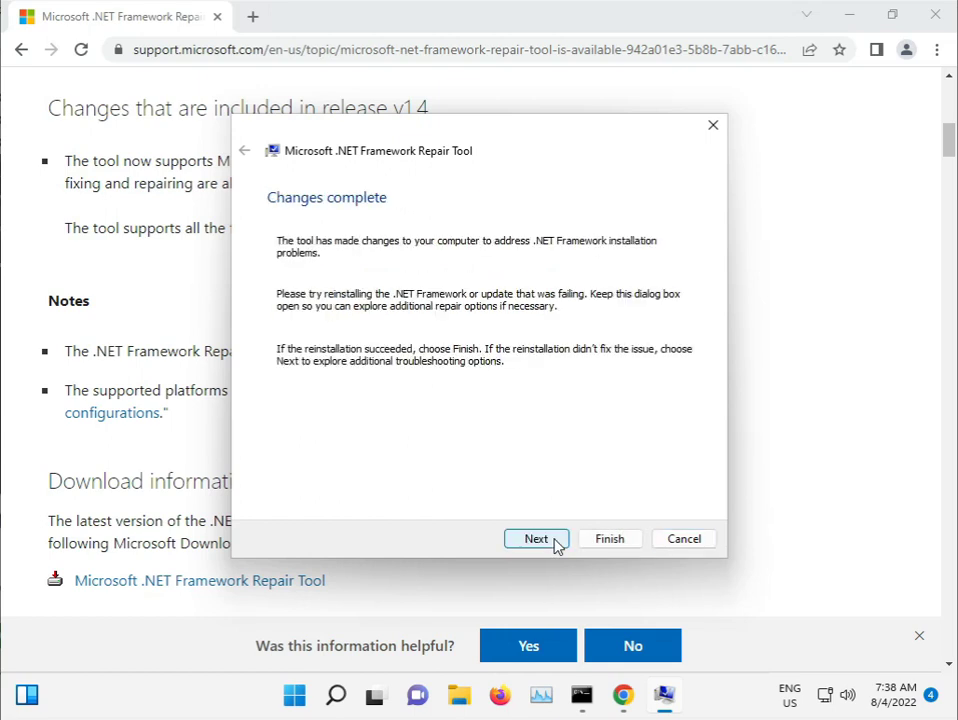
left_click(536, 538)
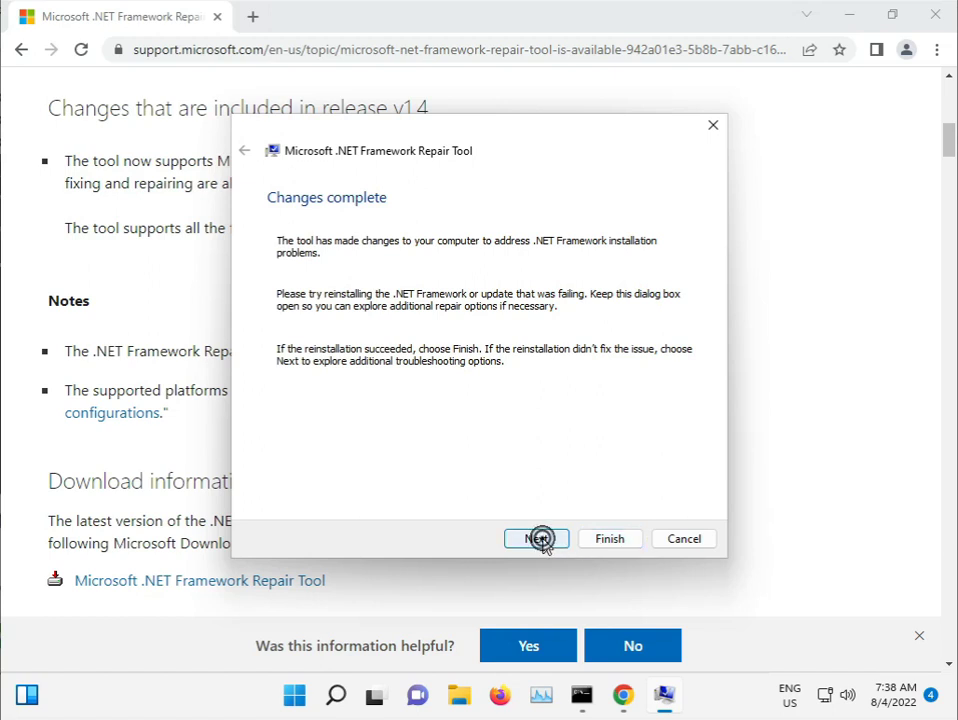
left_click(536, 538)
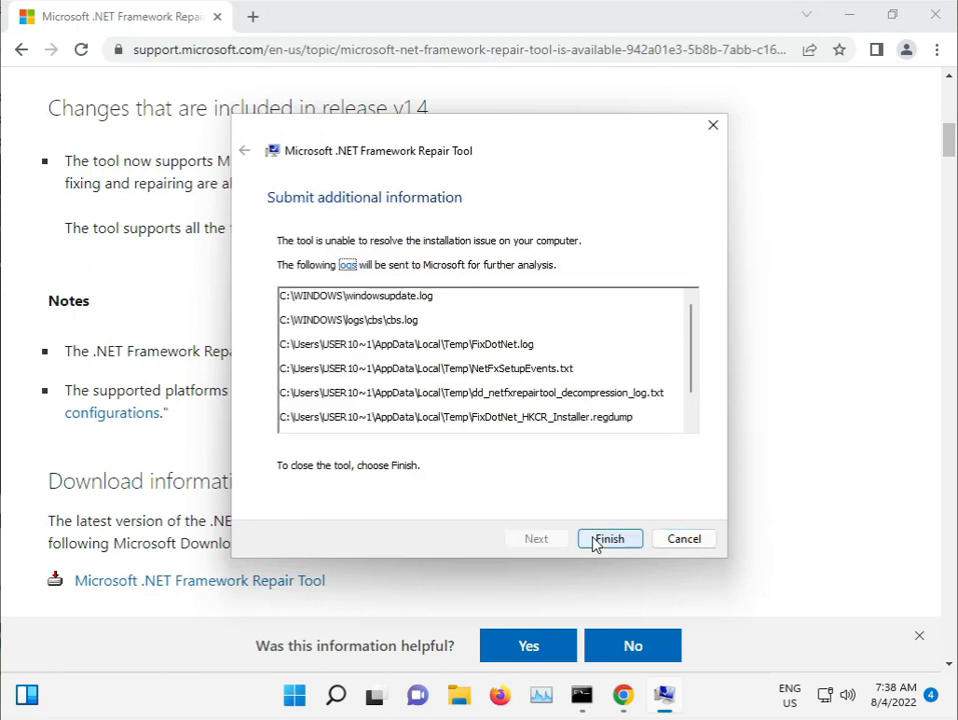
left_click(608, 538)
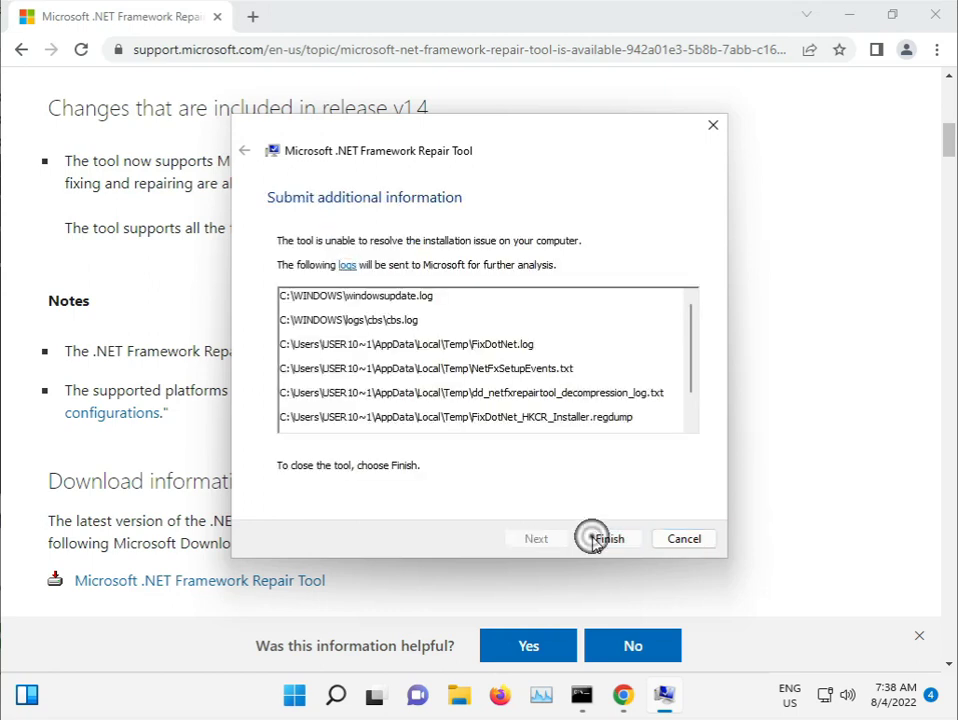
left_click(600, 538)
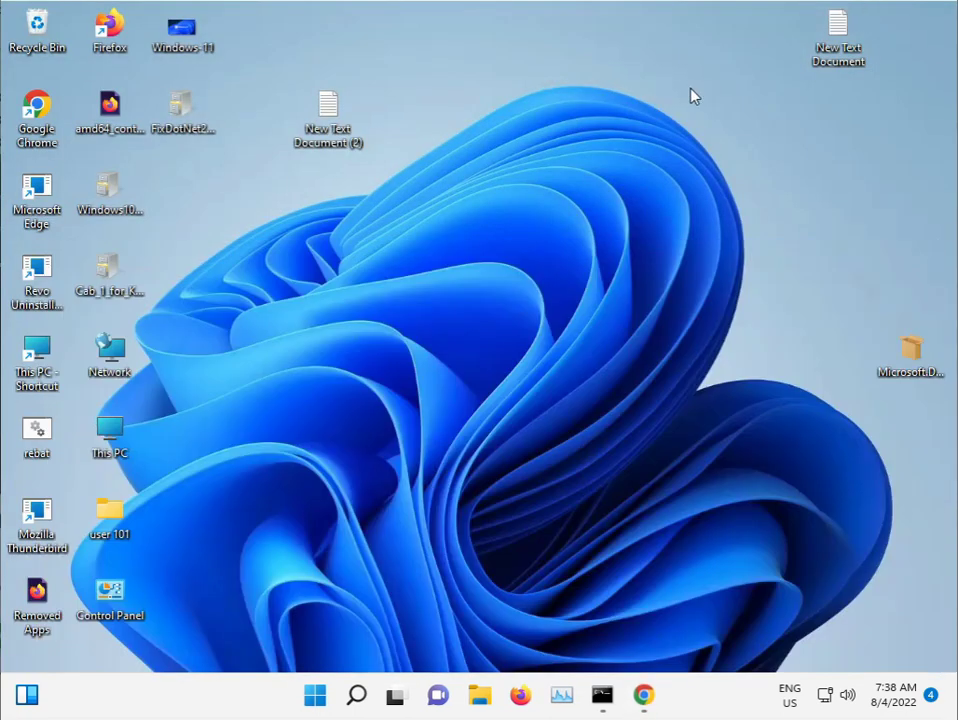
left_click(312, 692)
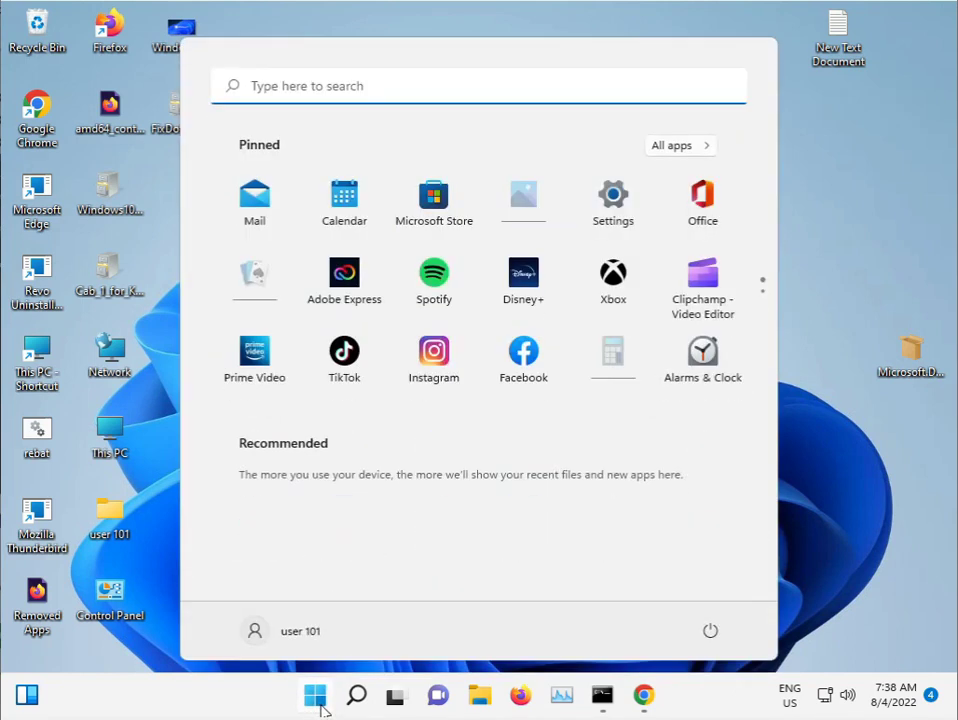
mouse_move(784, 452)
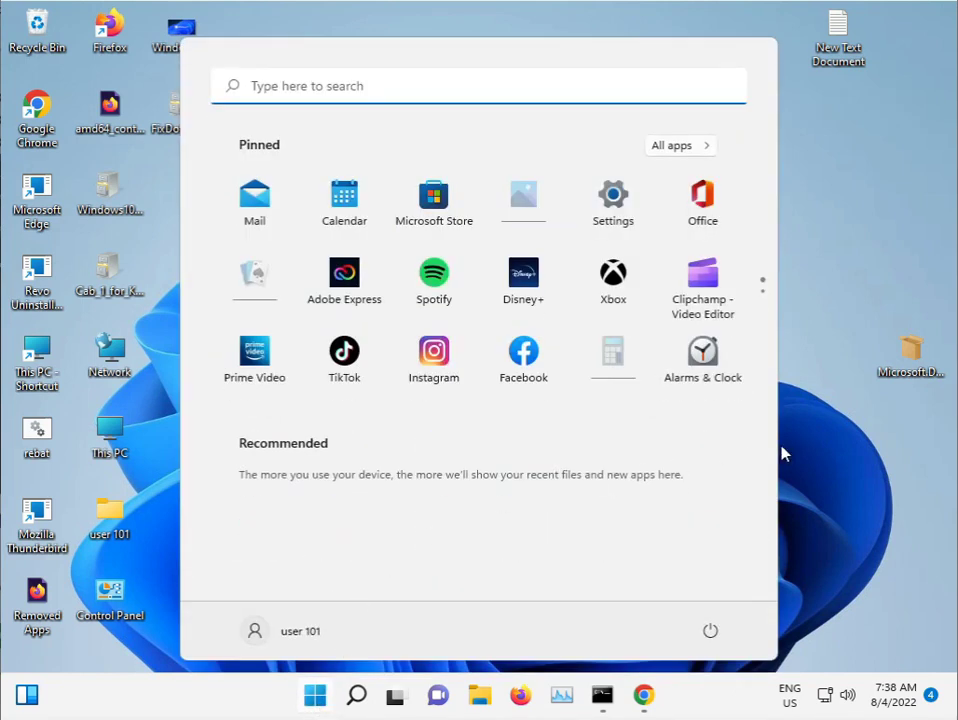
left_click(512, 516)
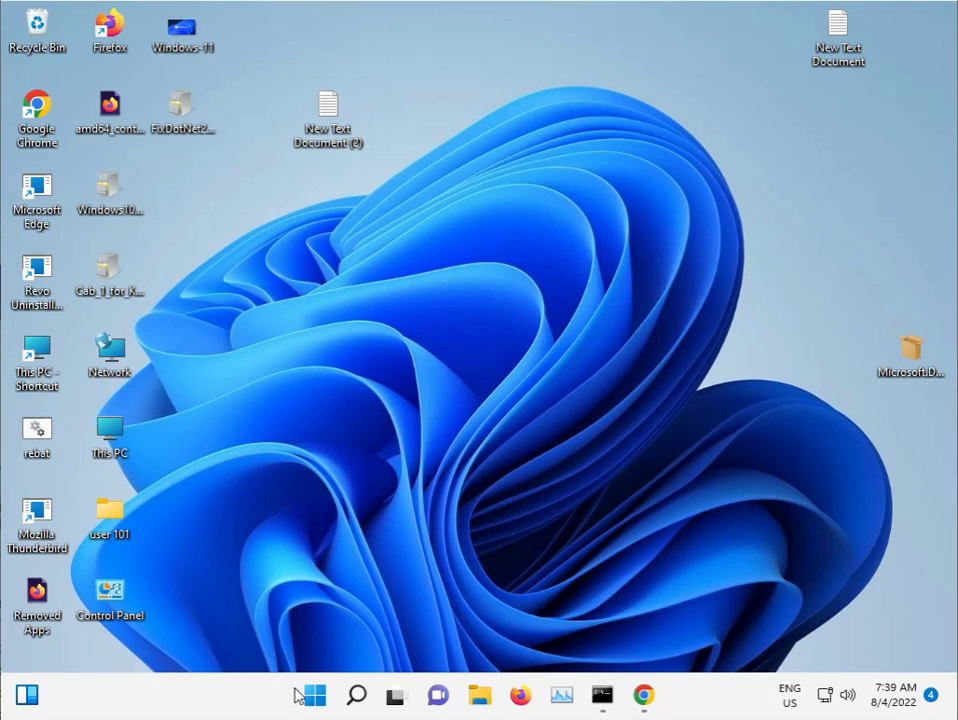
mouse_move(318, 692)
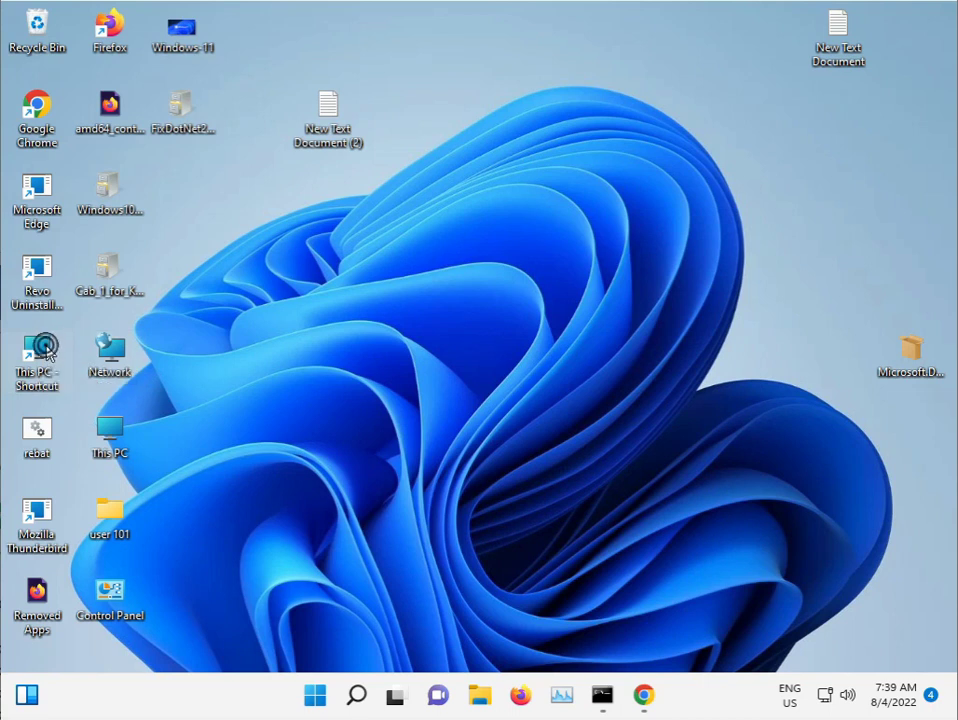
Step: Navigate File Explorer to C:\Windows\System32 via This PC and Local Disk (C:)
double_click(36, 344)
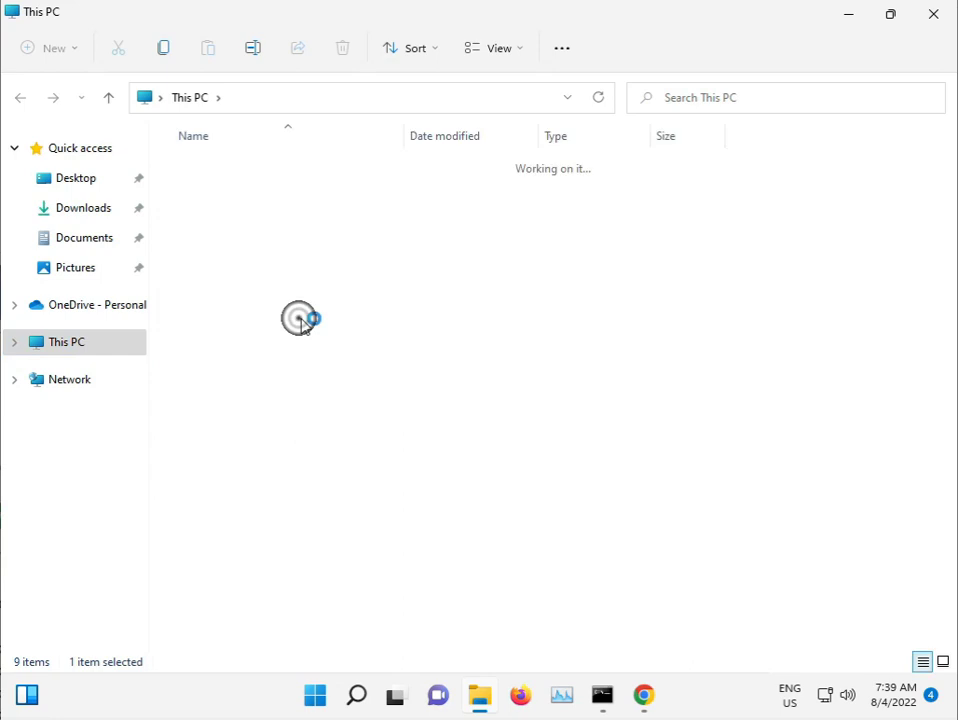
double_click(300, 318)
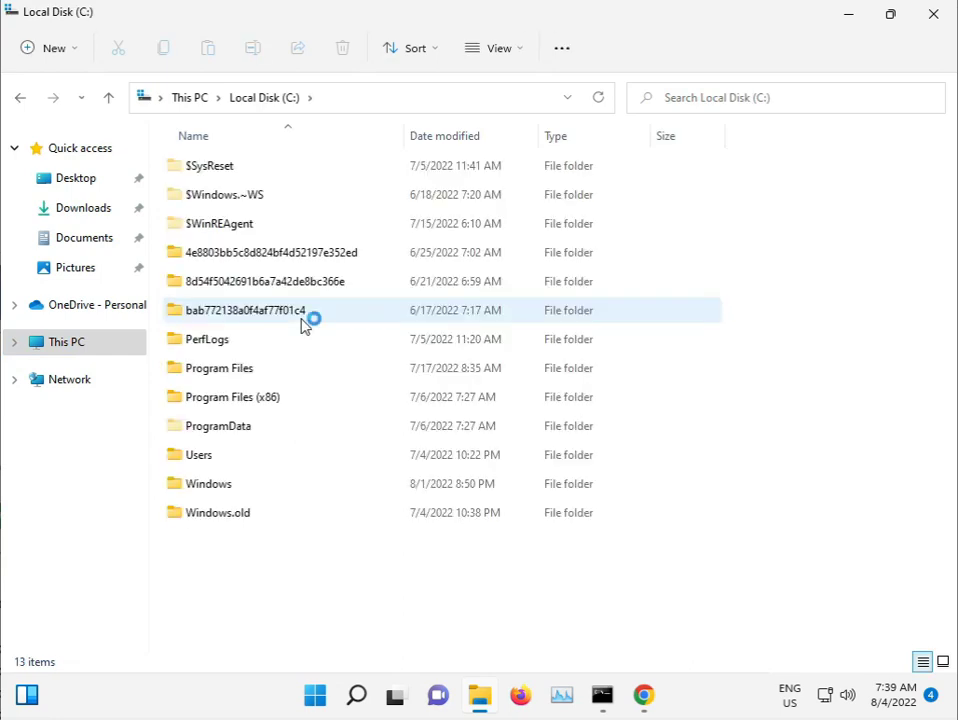
double_click(208, 484)
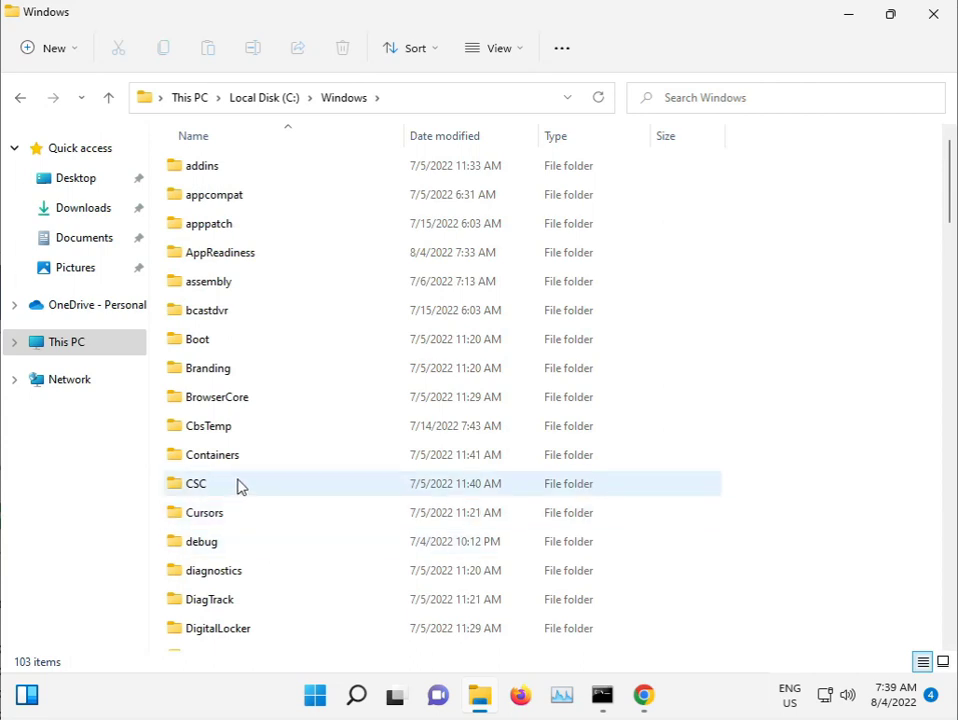
scroll("down", 3)
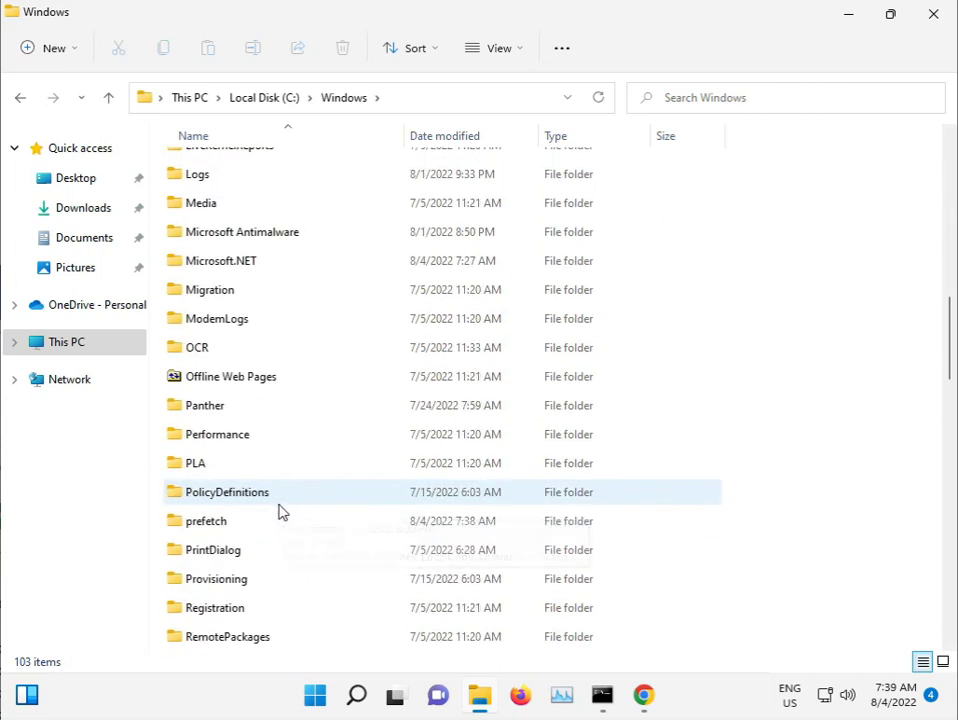
mouse_move(284, 512)
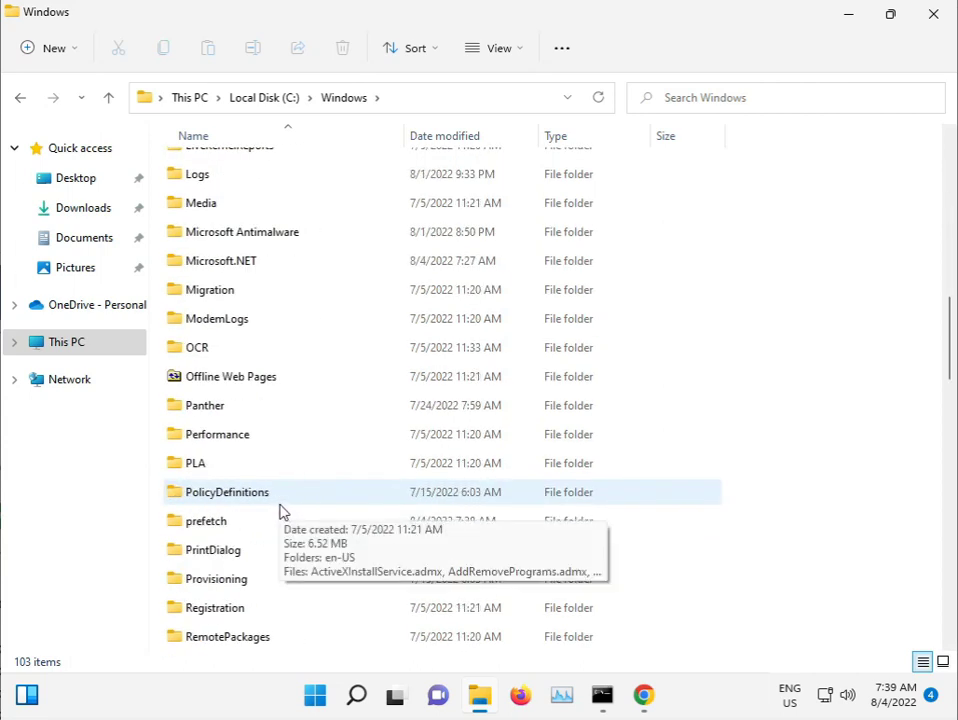
scroll("down", 3)
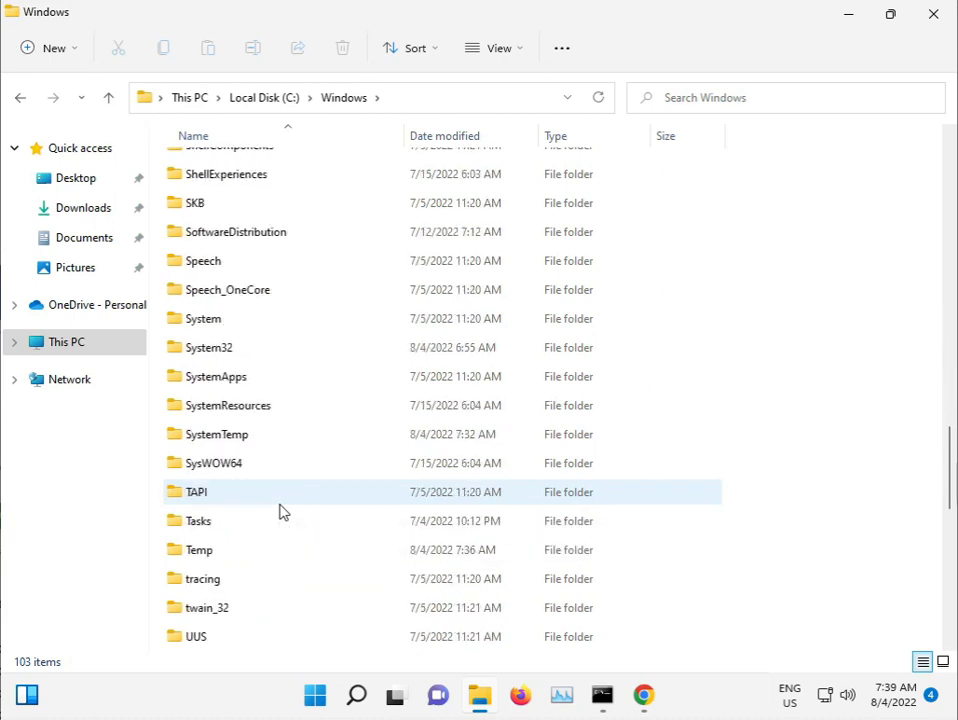
double_click(210, 348)
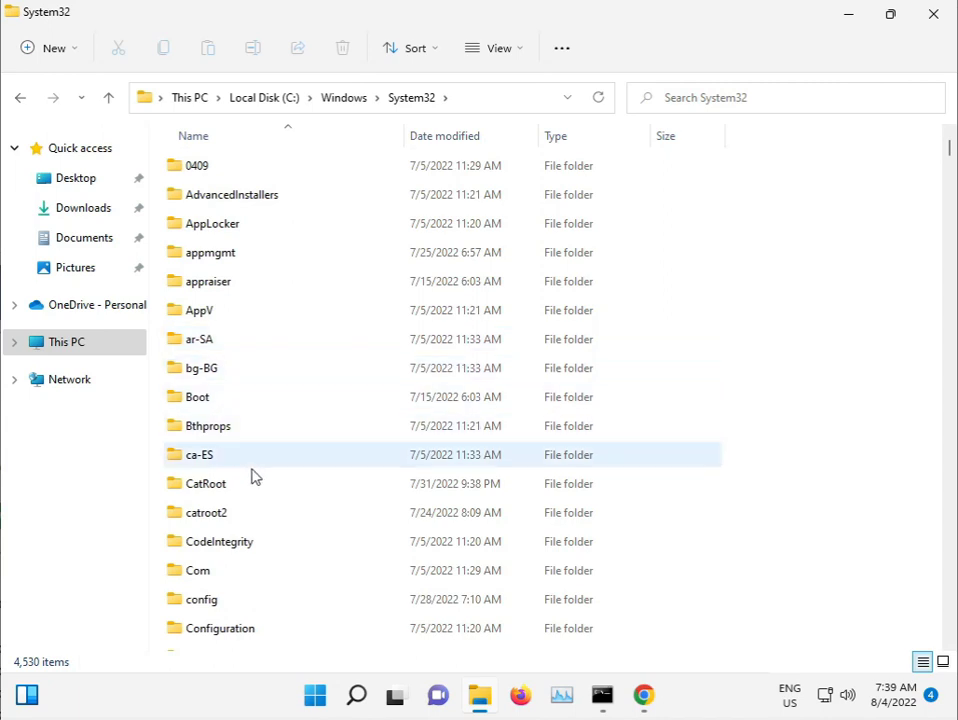
Step: Delete catroot2's contents with admin permission, skipping the file locked by Cryptographic Services
double_click(206, 512)
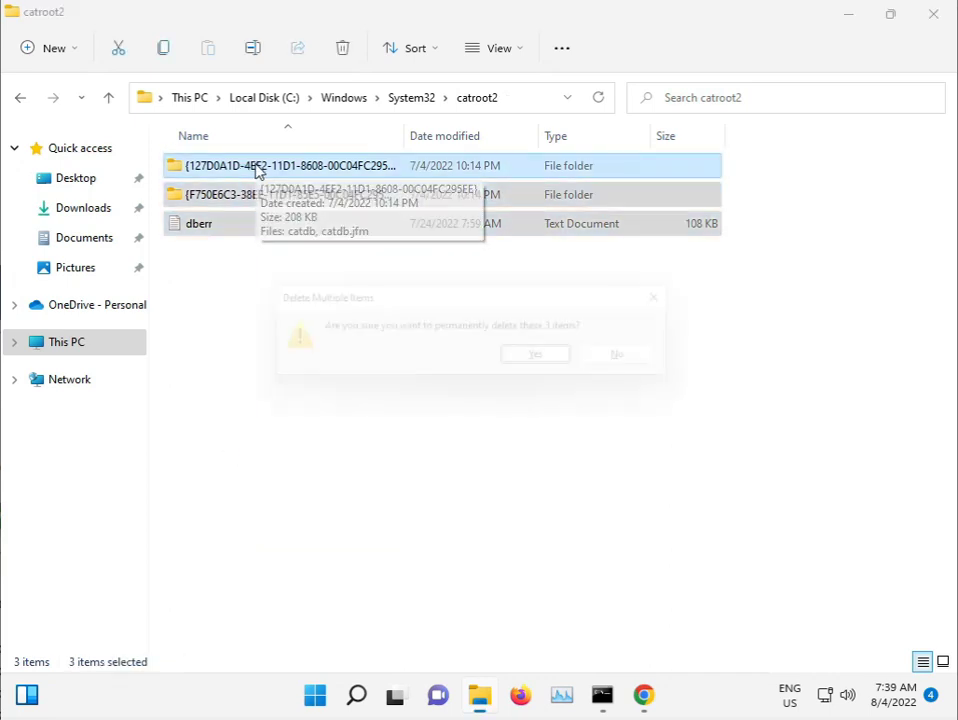
left_click(536, 354)
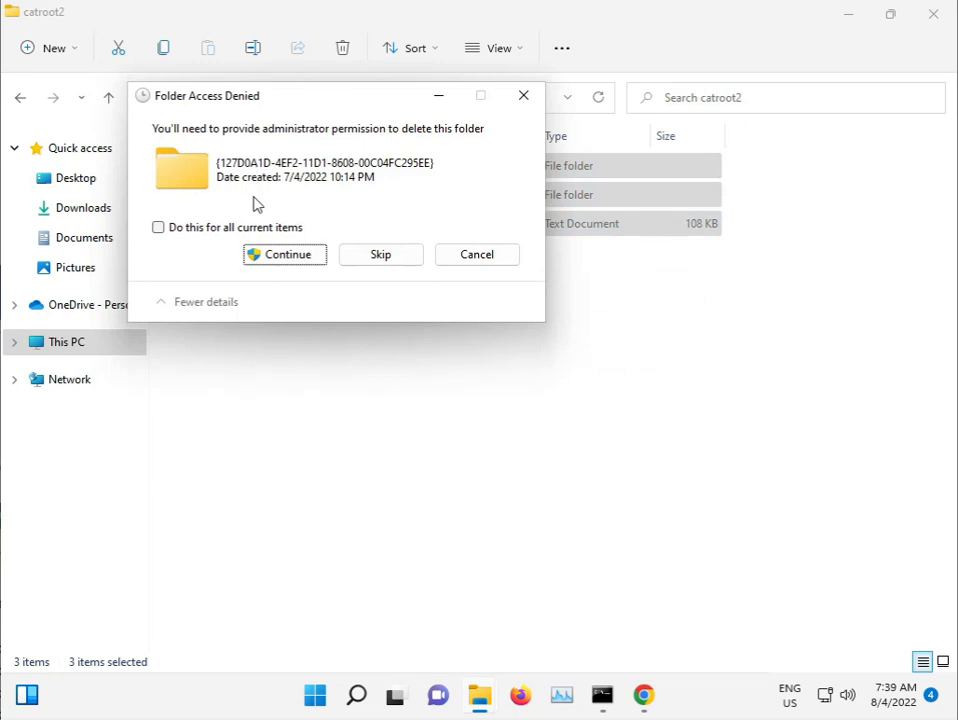
left_click(284, 254)
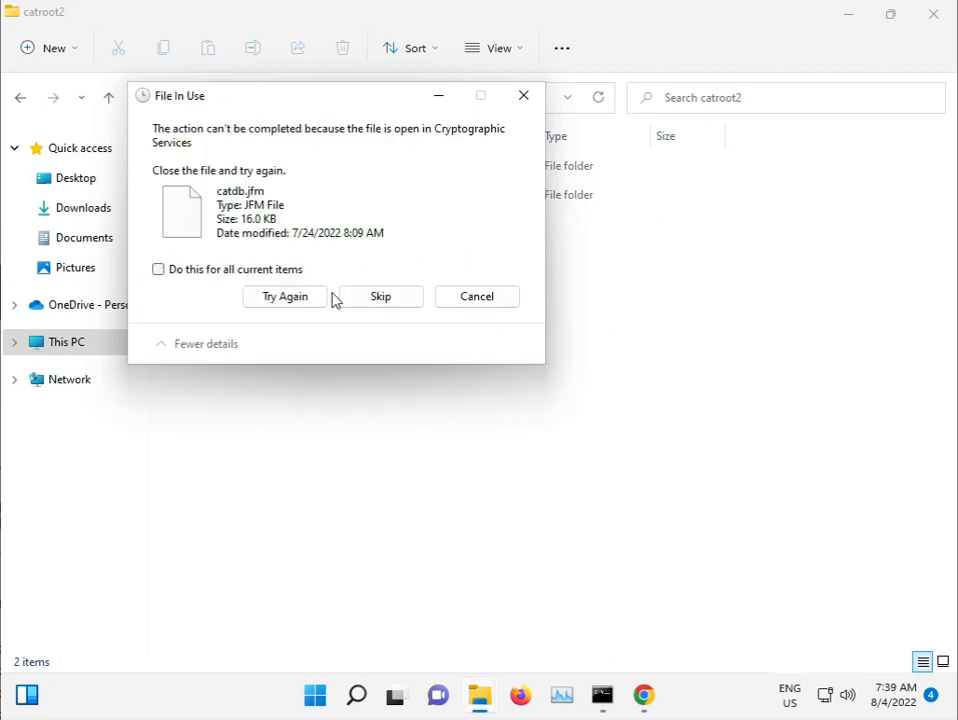
left_click(284, 296)
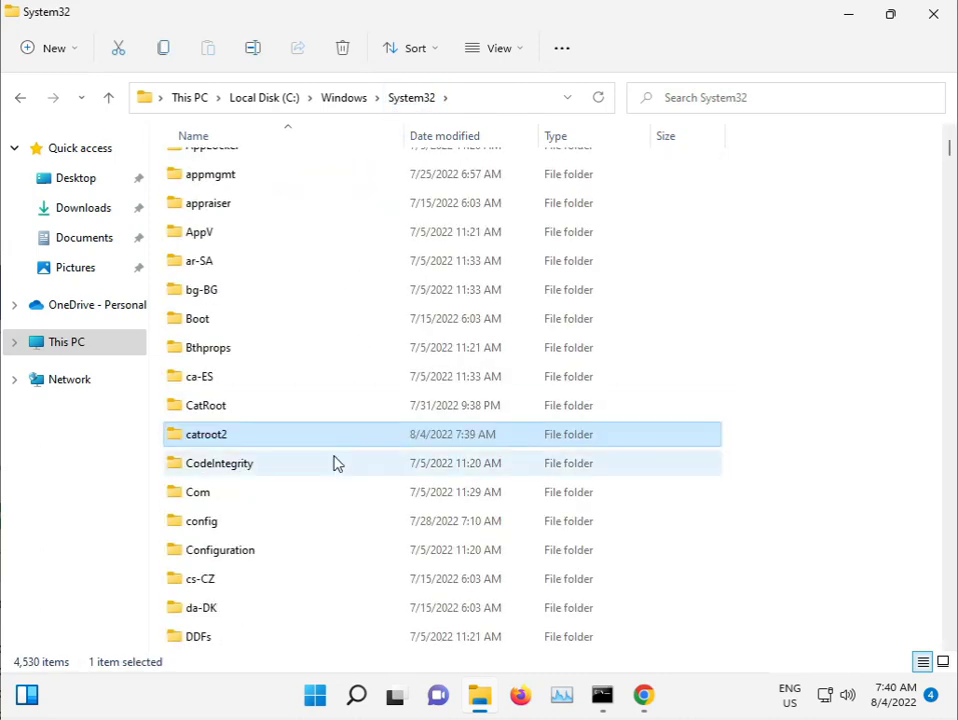
mouse_move(336, 464)
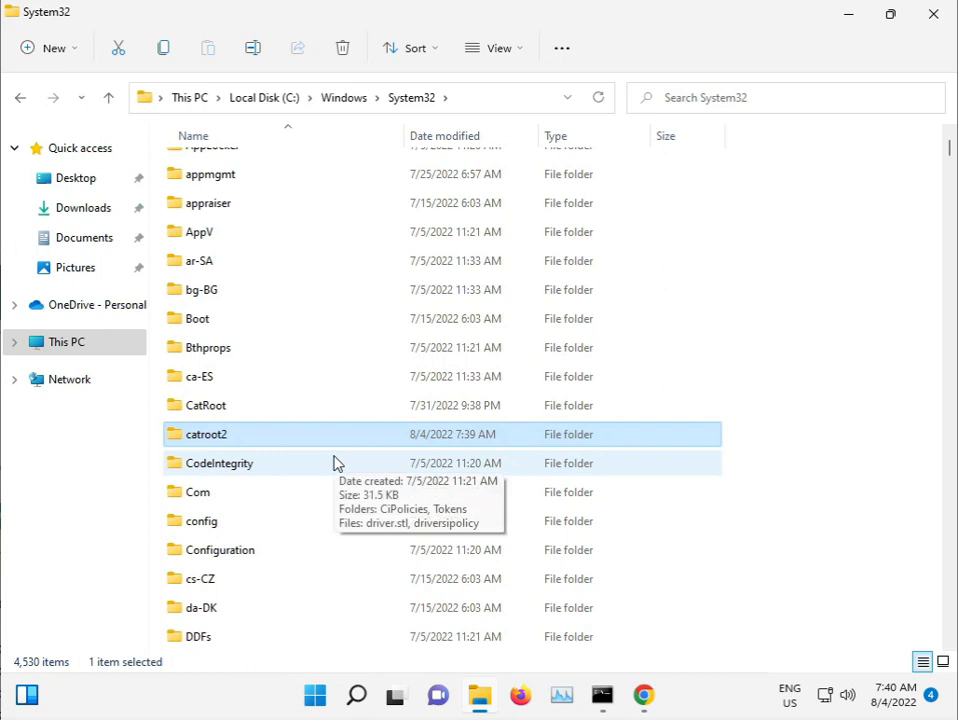
Step: Go back up to C:\Windows and scroll to the SoftwareDistribution folder
scroll("down", 3)
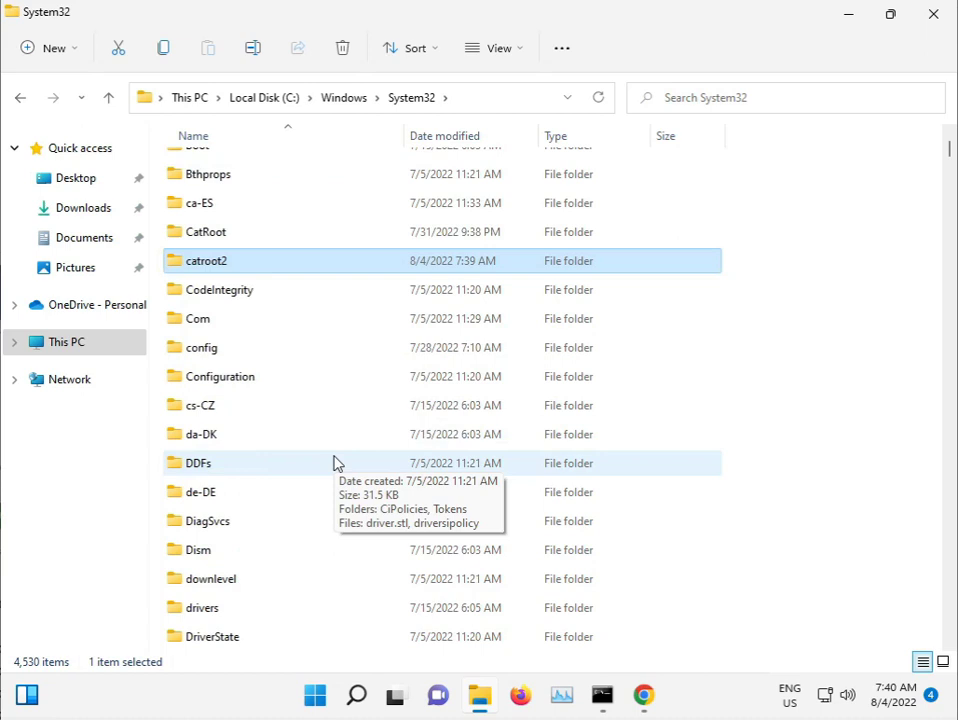
scroll("down", 3)
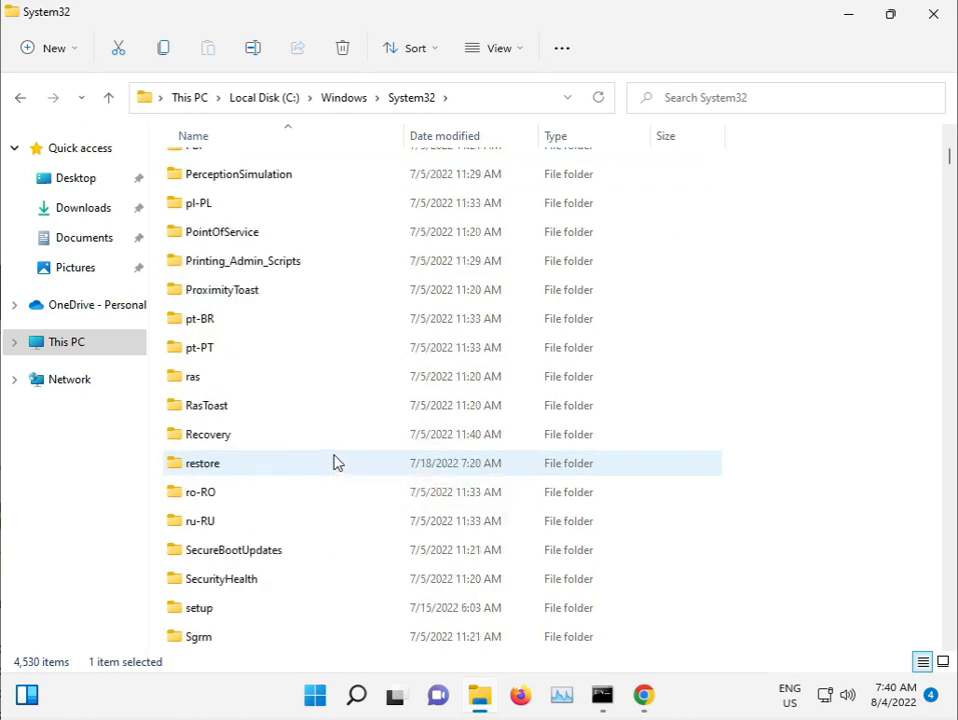
scroll("down", 3)
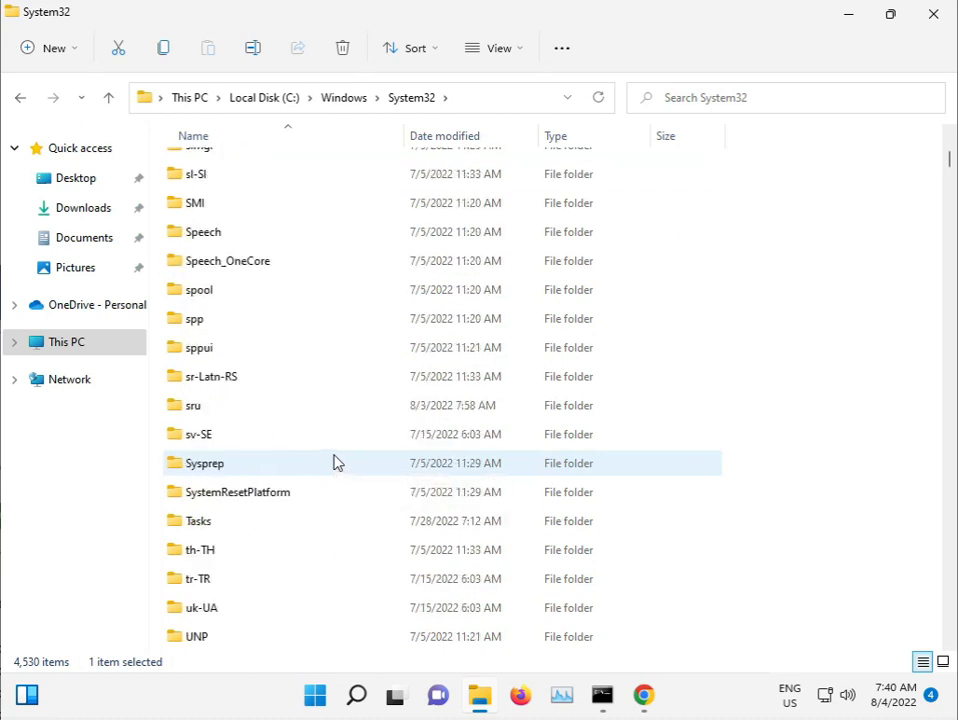
scroll("up", 3)
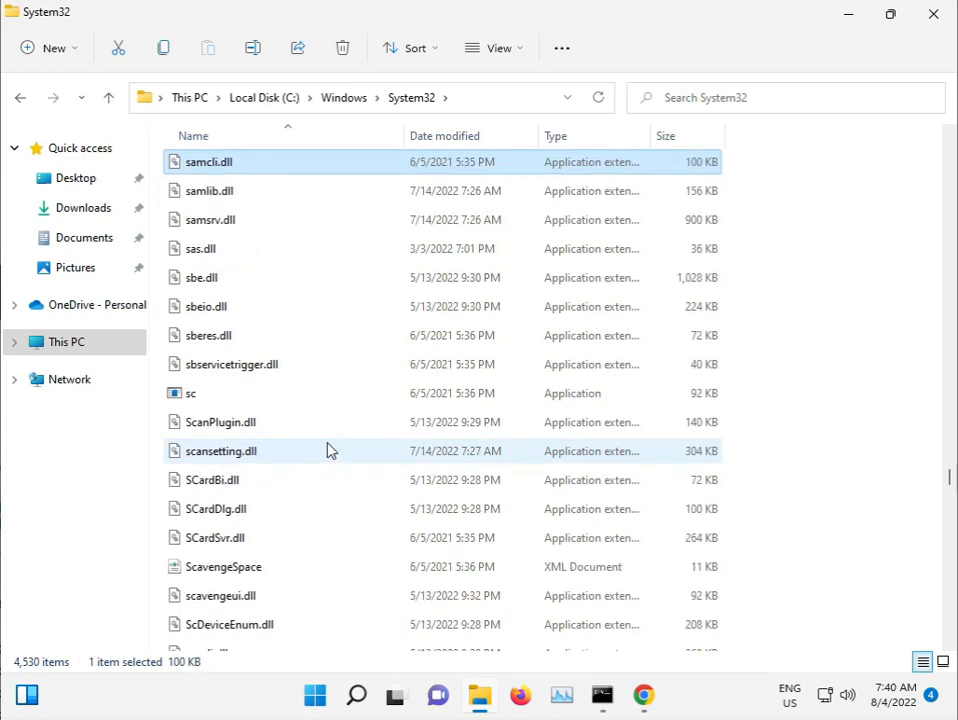
left_click(200, 276)
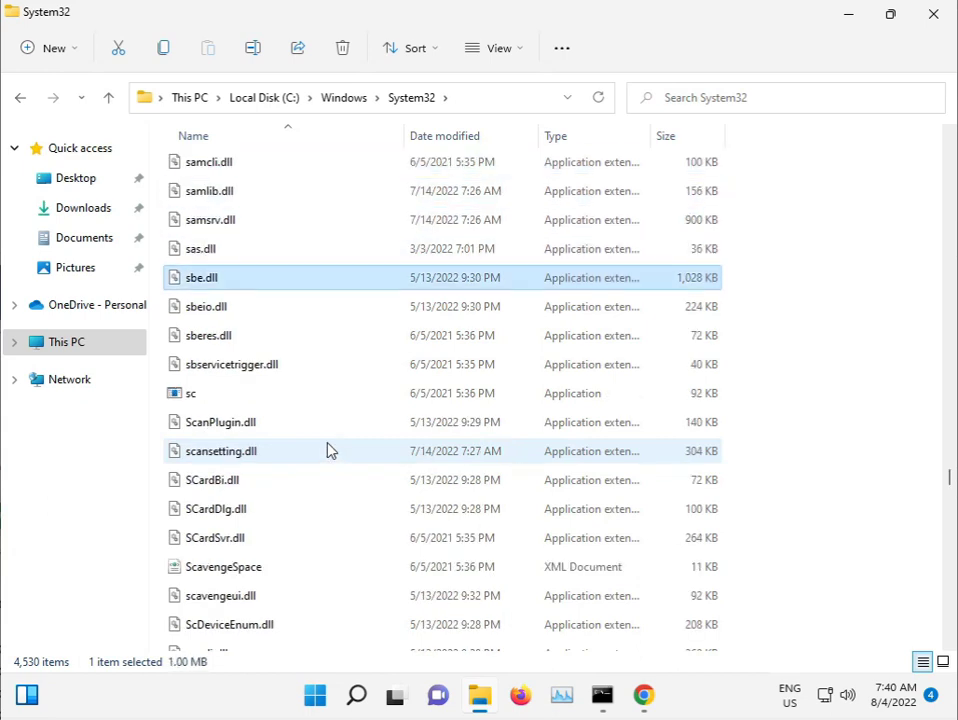
scroll("down", 3)
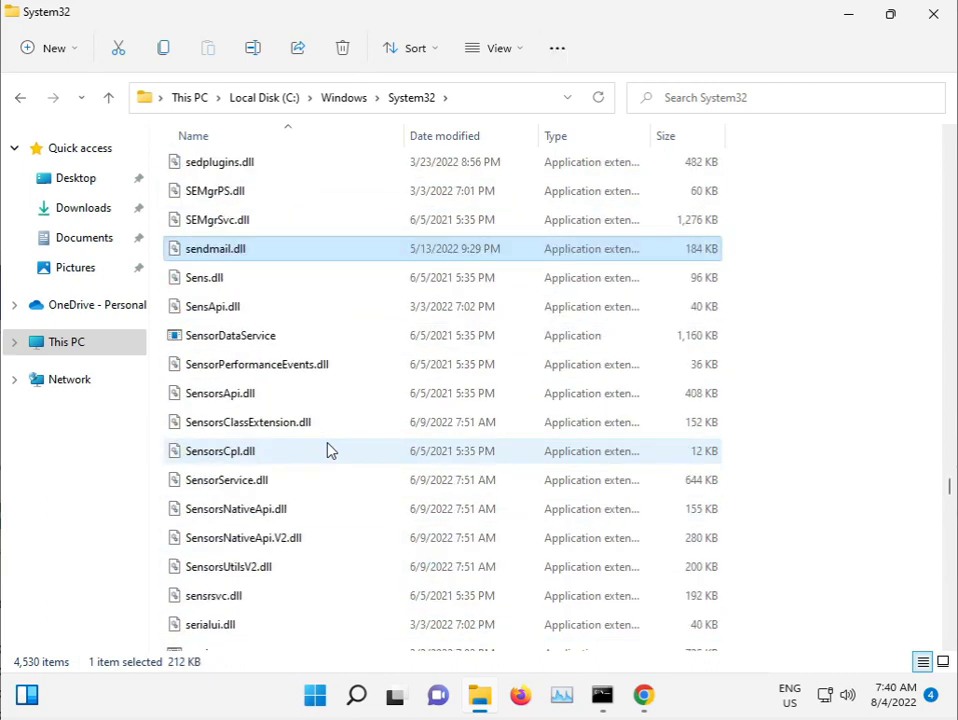
scroll("down", 3)
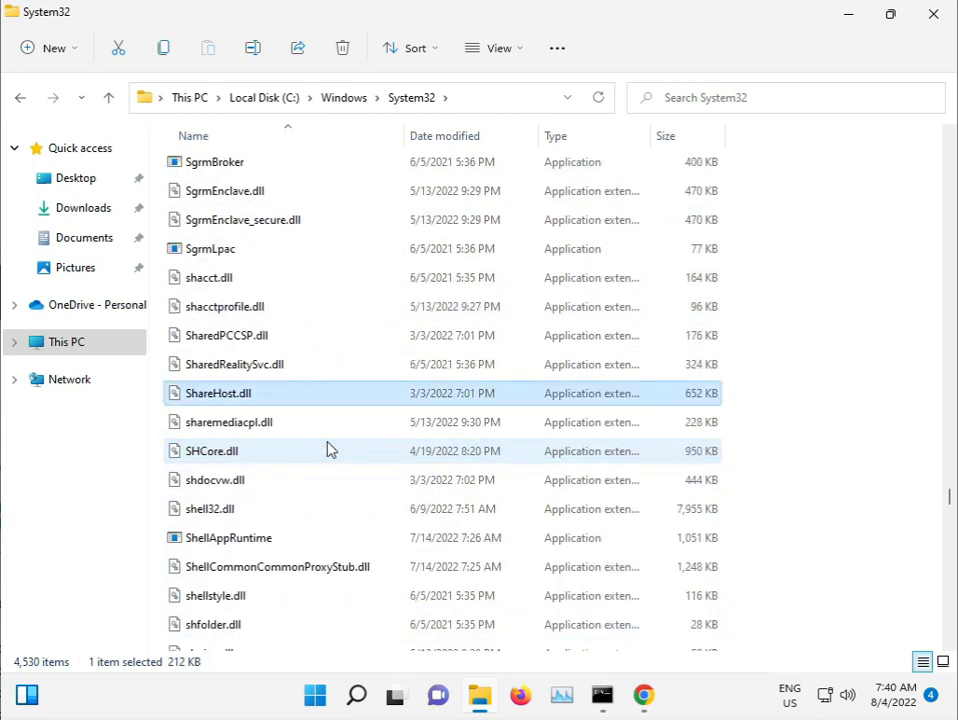
left_click(344, 96)
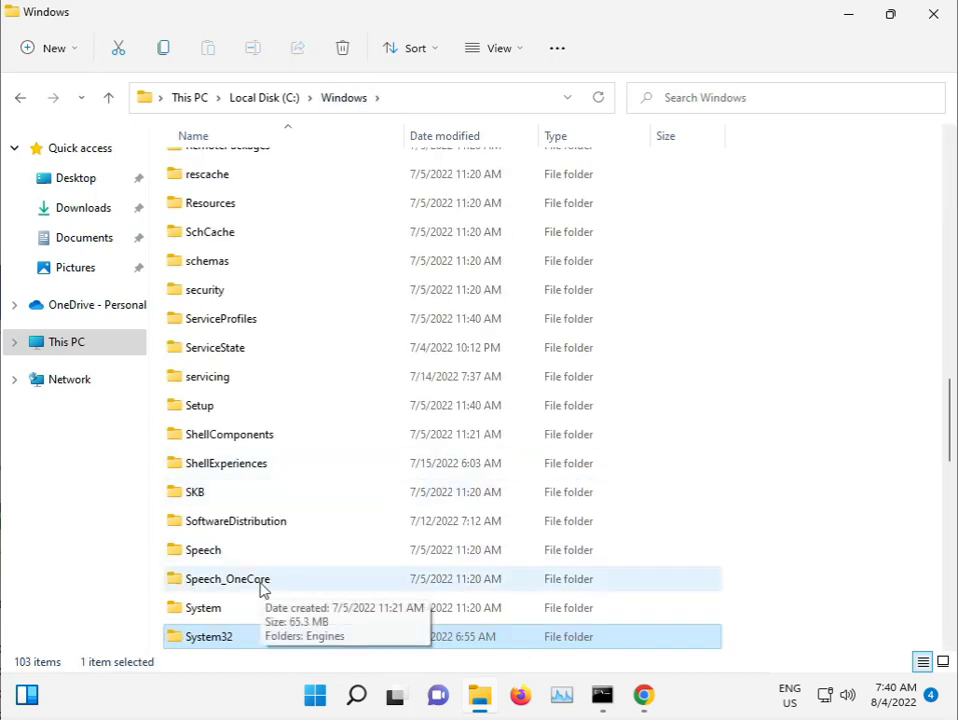
scroll("down", 3)
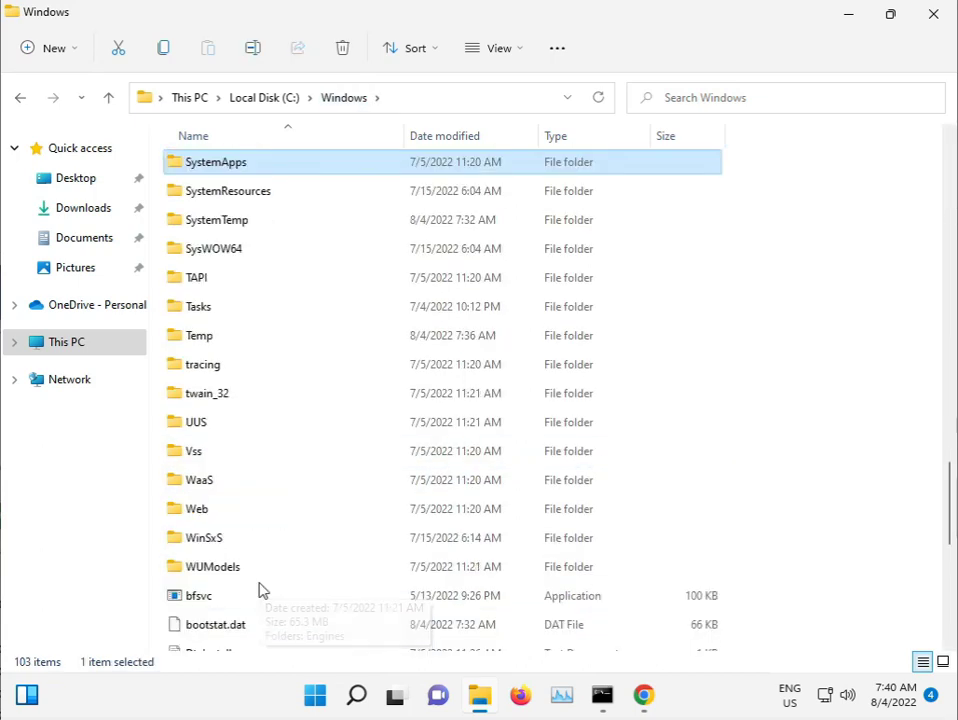
mouse_move(268, 392)
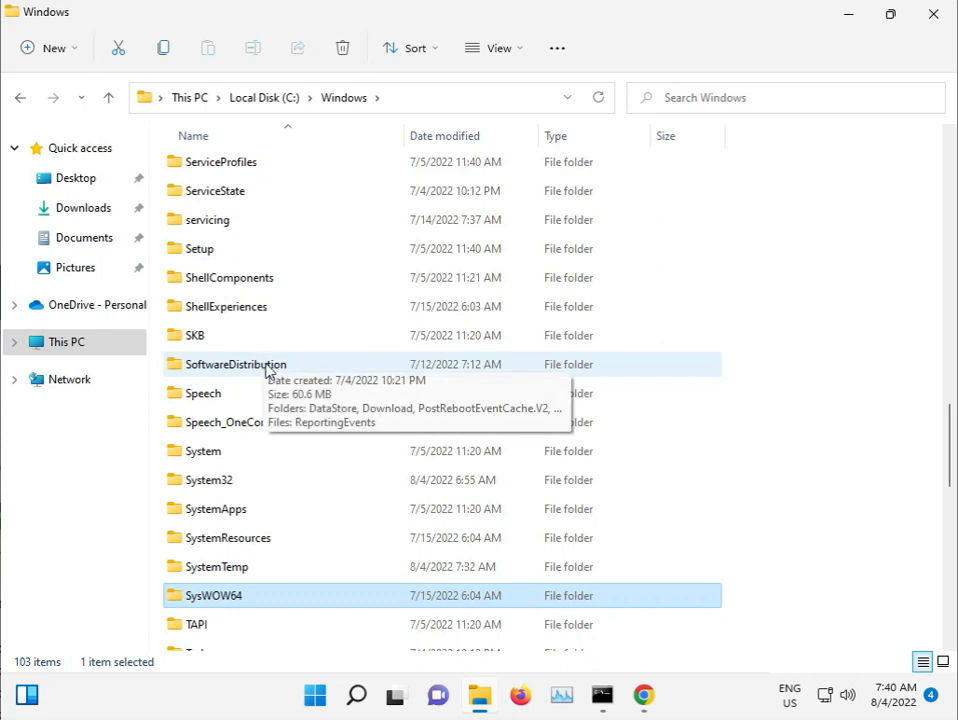
mouse_move(244, 374)
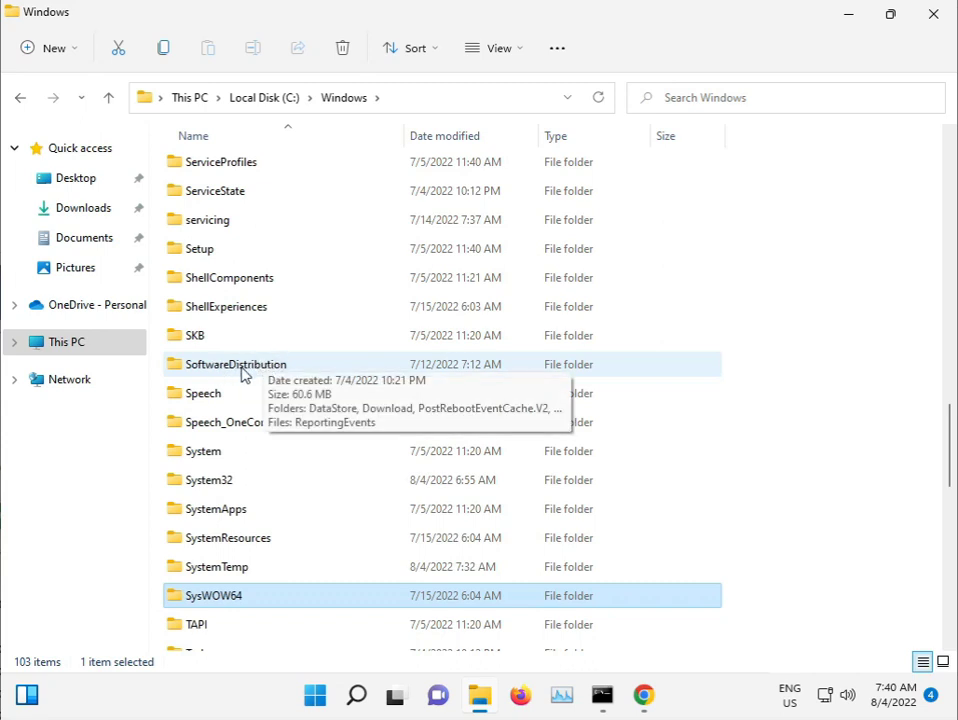
Step: Delete everything inside SoftwareDistribution, confirming the permanent delete and granting administrator permission
double_click(236, 364)
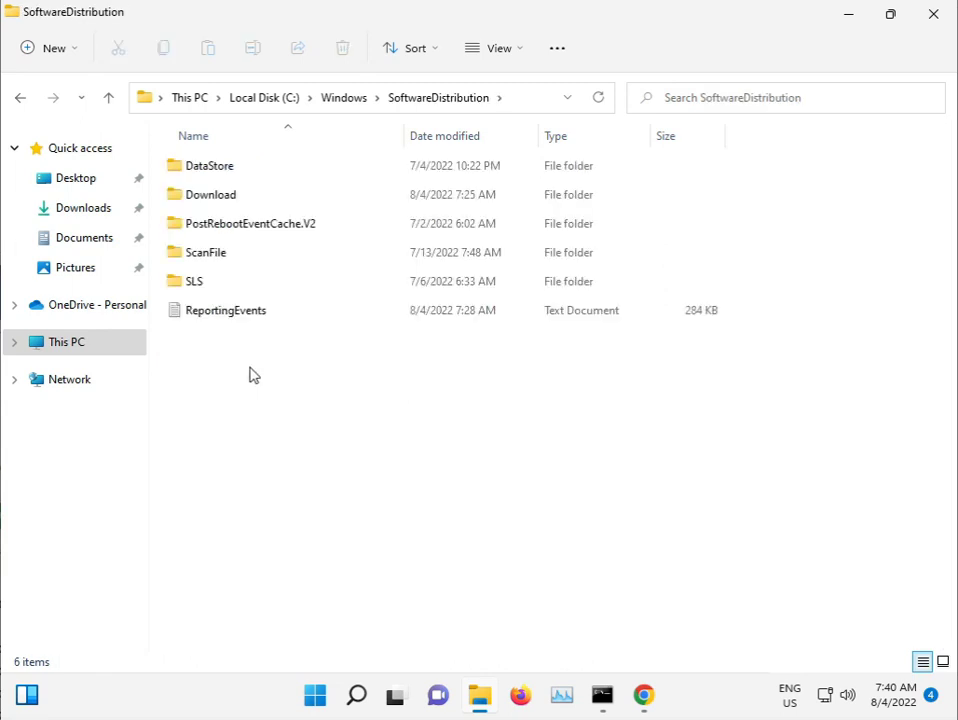
key("ctrl+a")
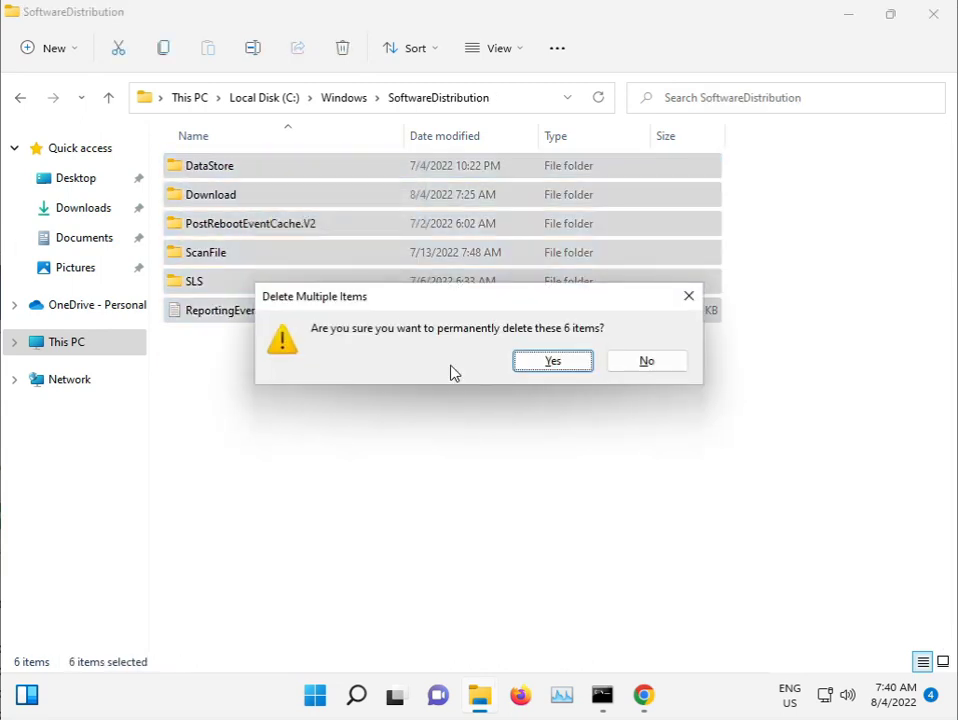
left_click(552, 360)
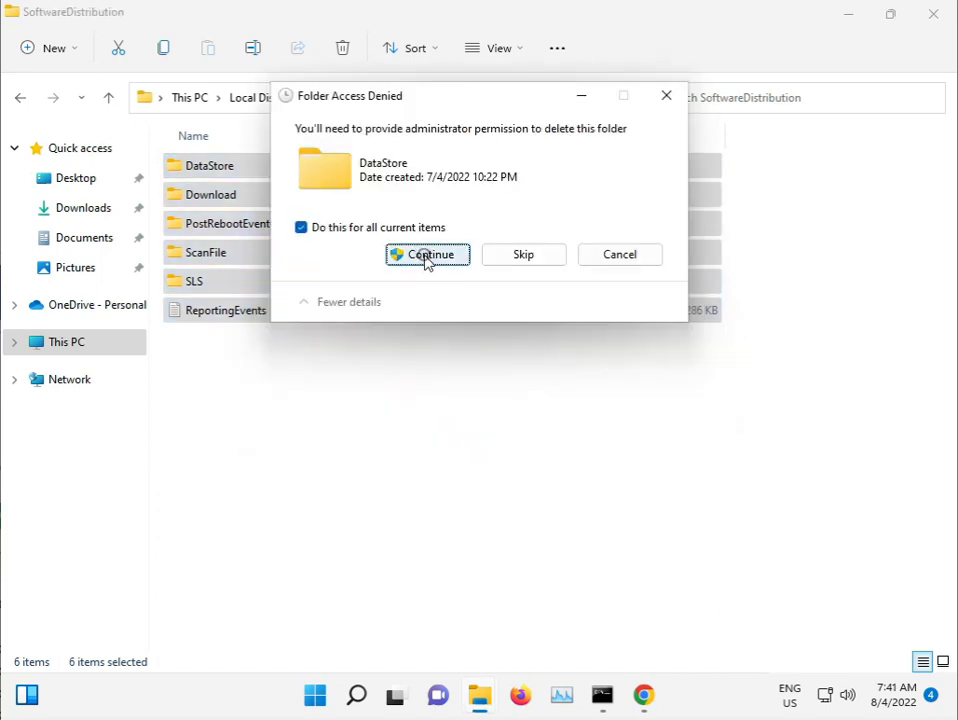
left_click(428, 254)
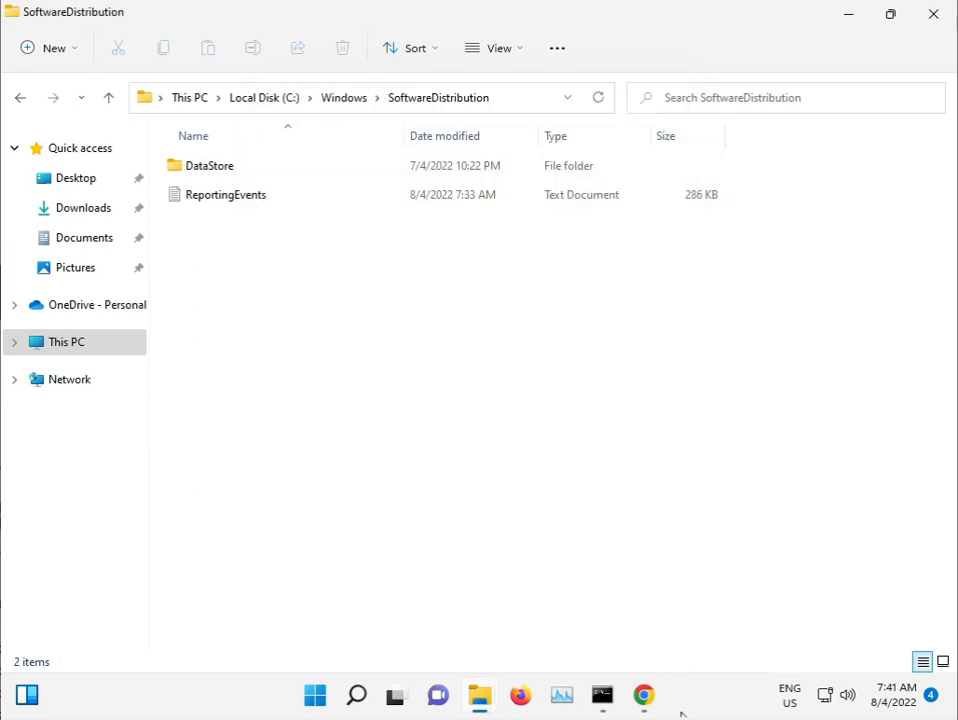
mouse_move(924, 36)
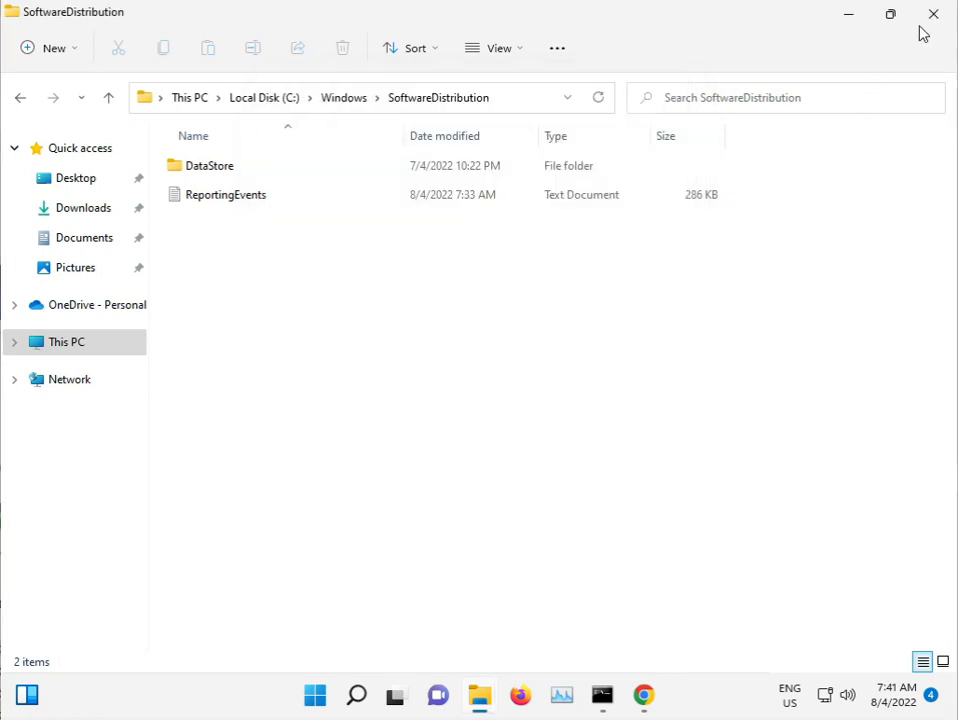
Step: Close File Explorer and return to the running sfc scan in Command Prompt
left_click(928, 14)
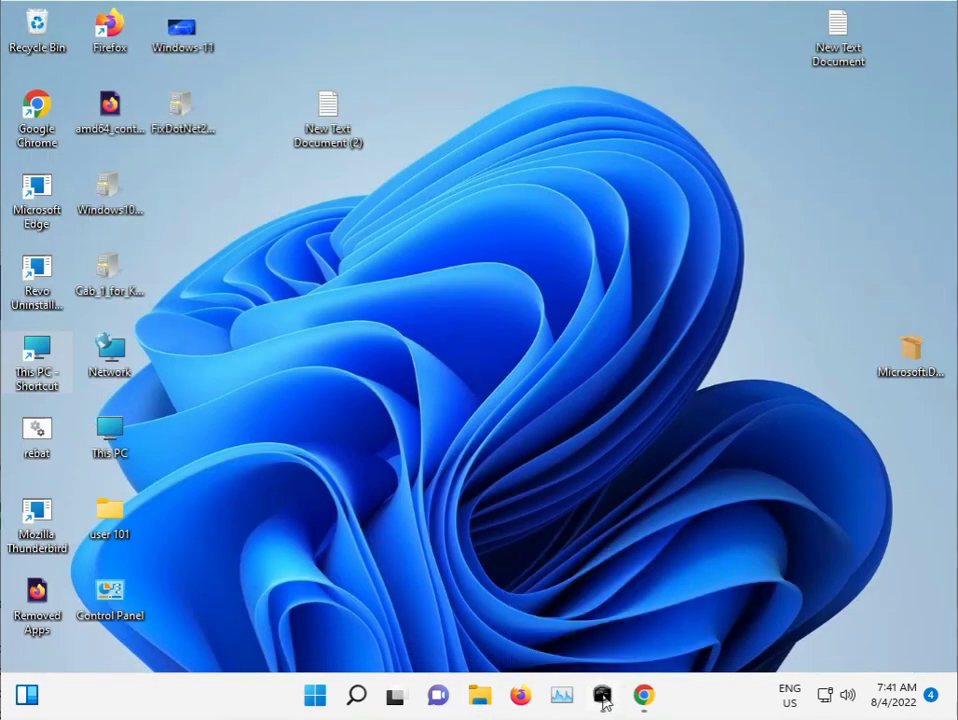
left_click(602, 696)
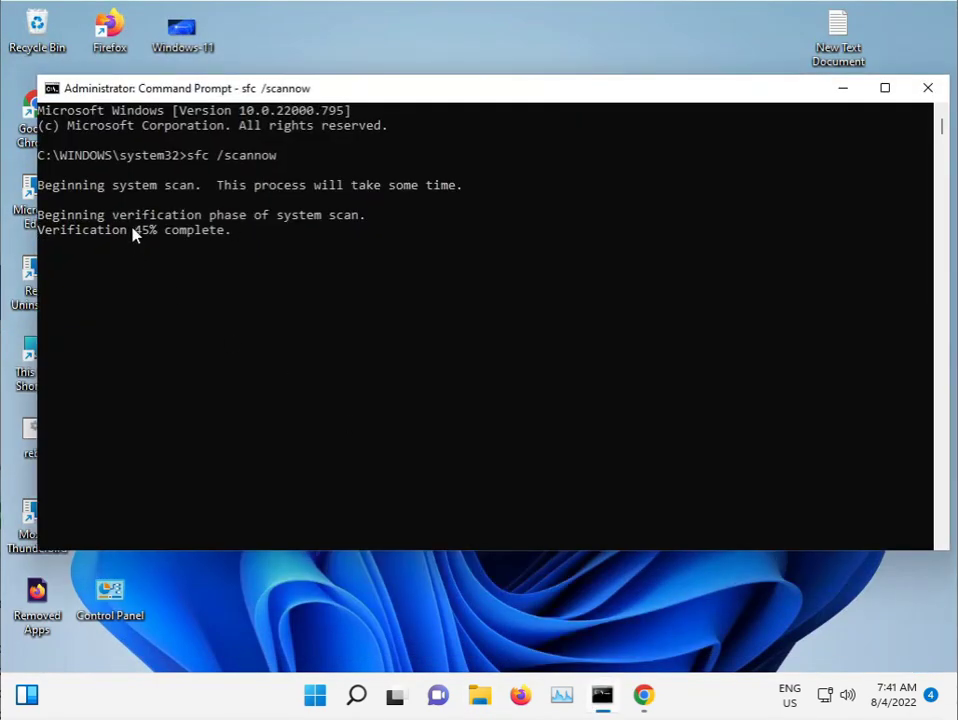